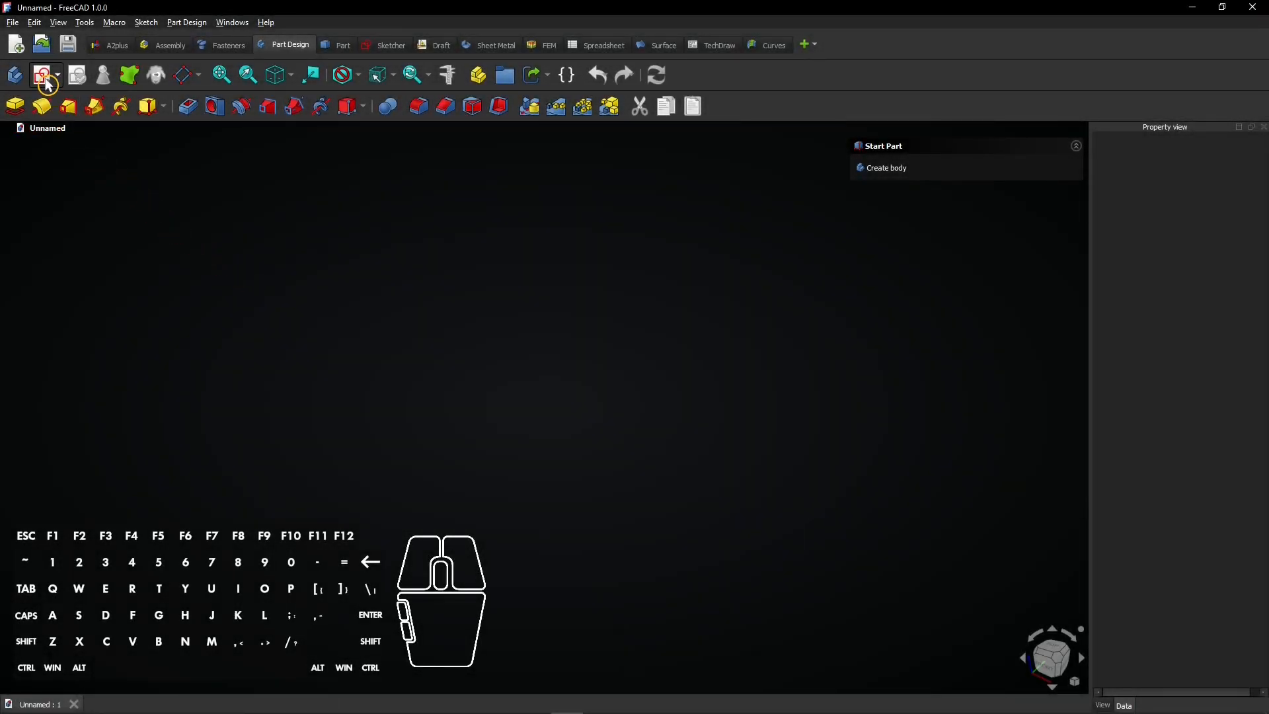
mouse_move(45, 75)
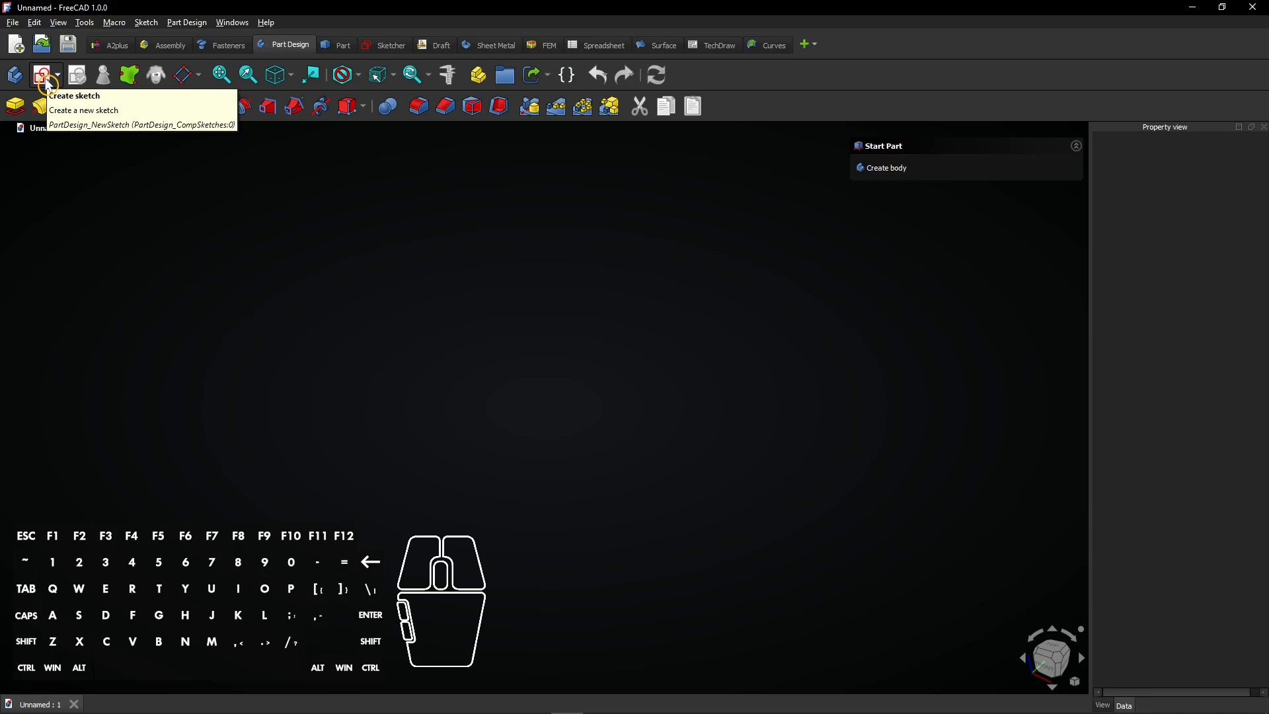
Create a new body with a sketch attached to the XY-plane.
click(41, 75)
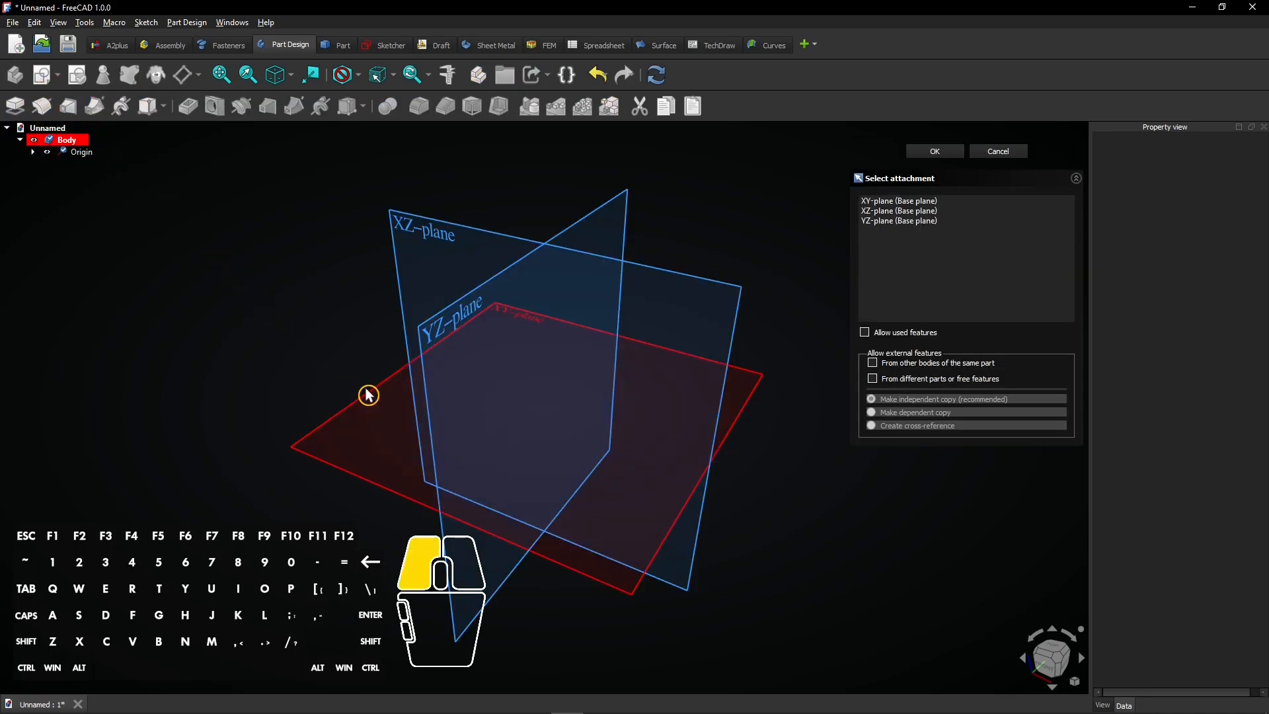
click(933, 151)
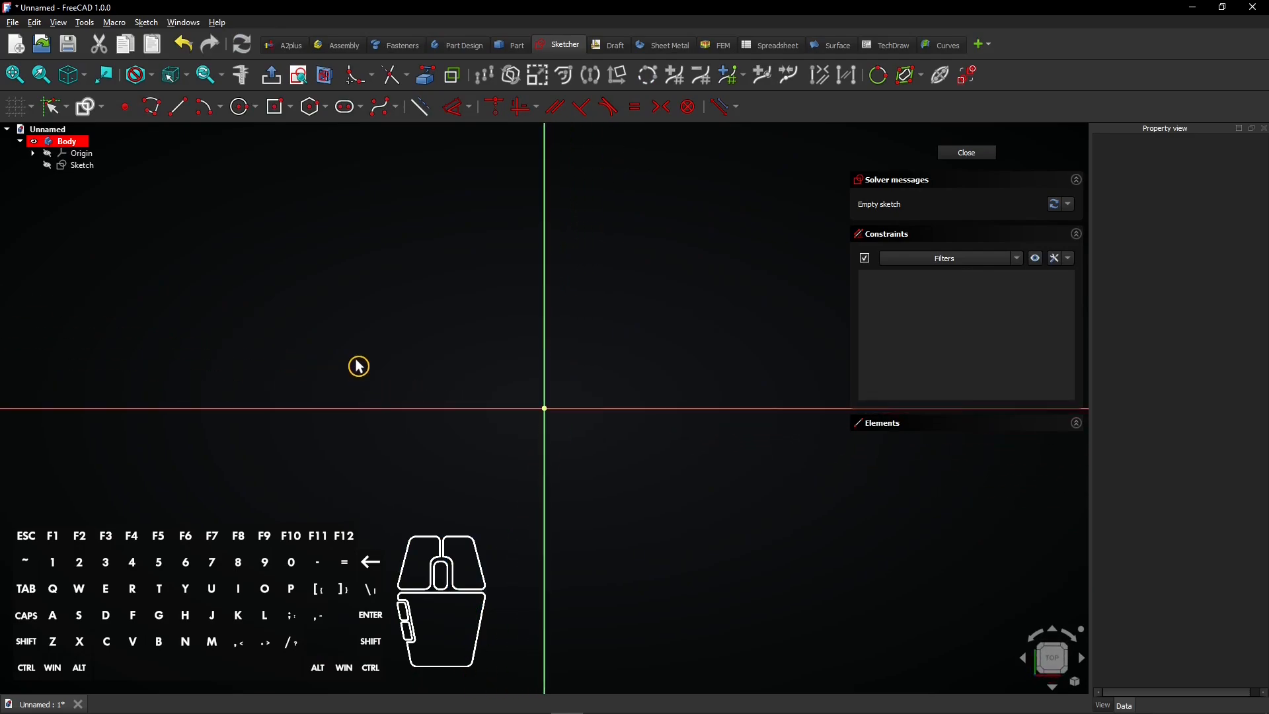
Draw a centered rectangle on the origin sized 80 mm by 30 mm.
click(287, 106)
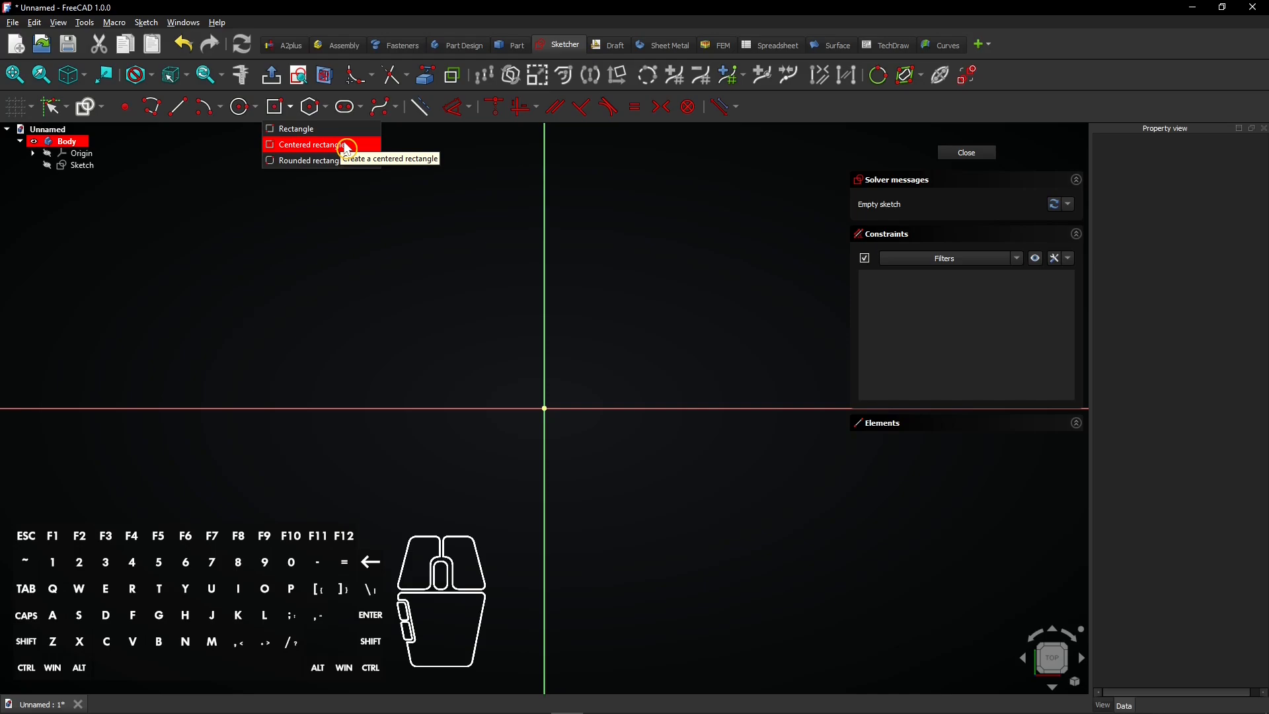
click(311, 145)
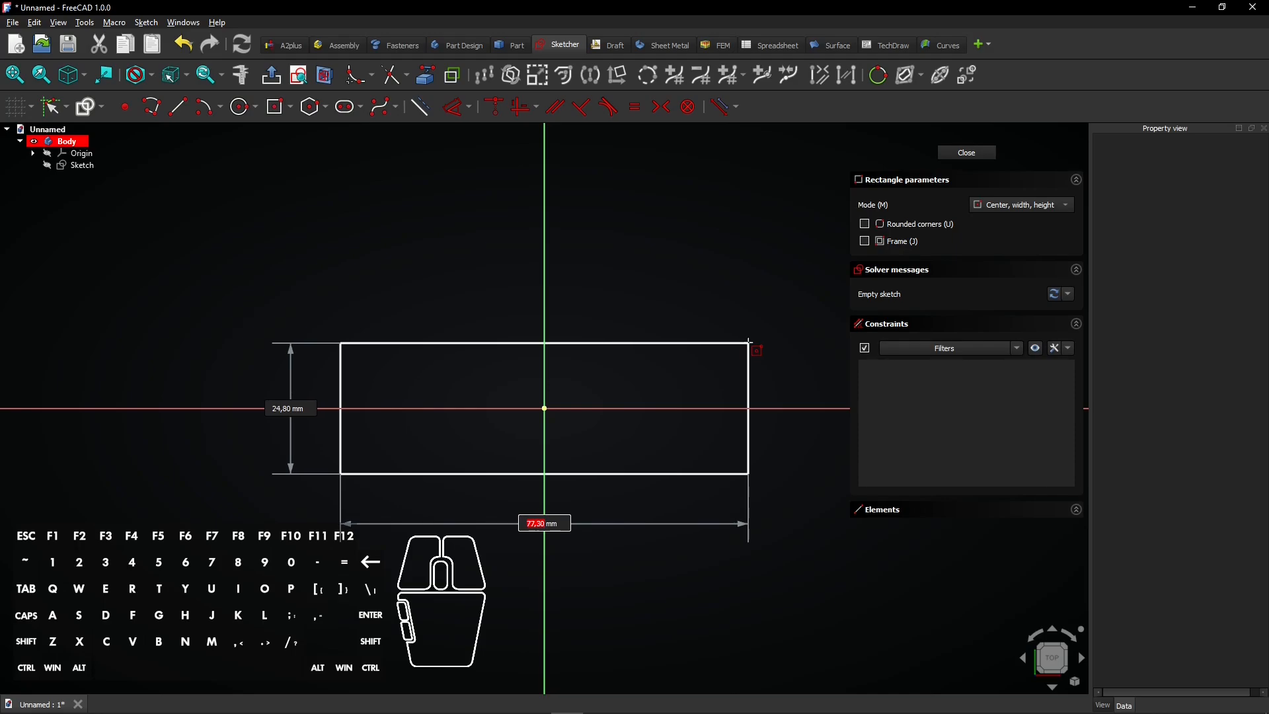
text(80)
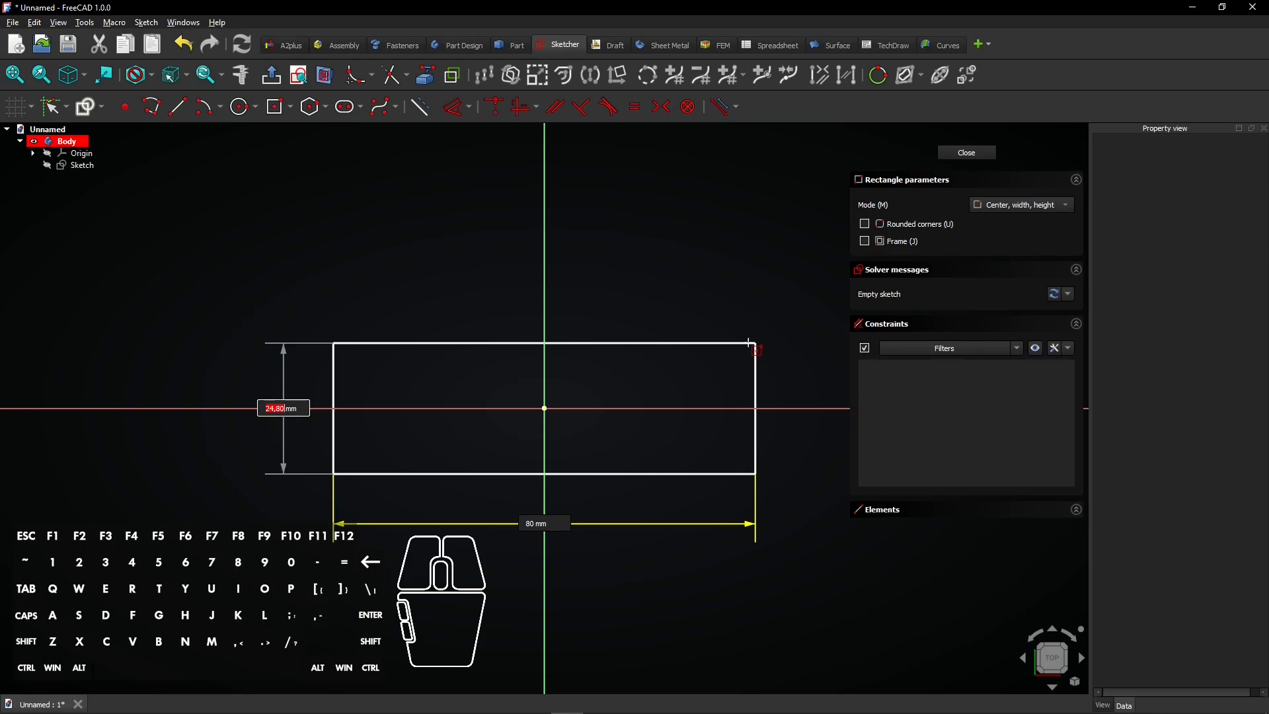
text(30)
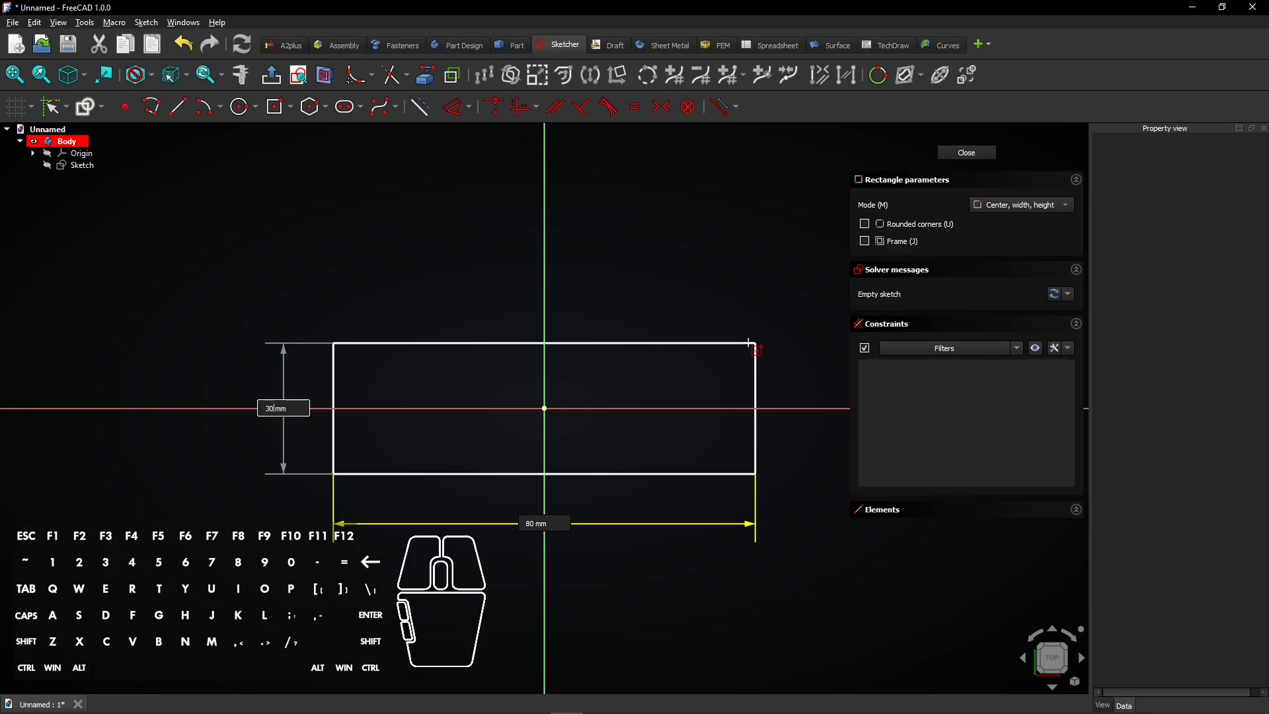
key(enter)
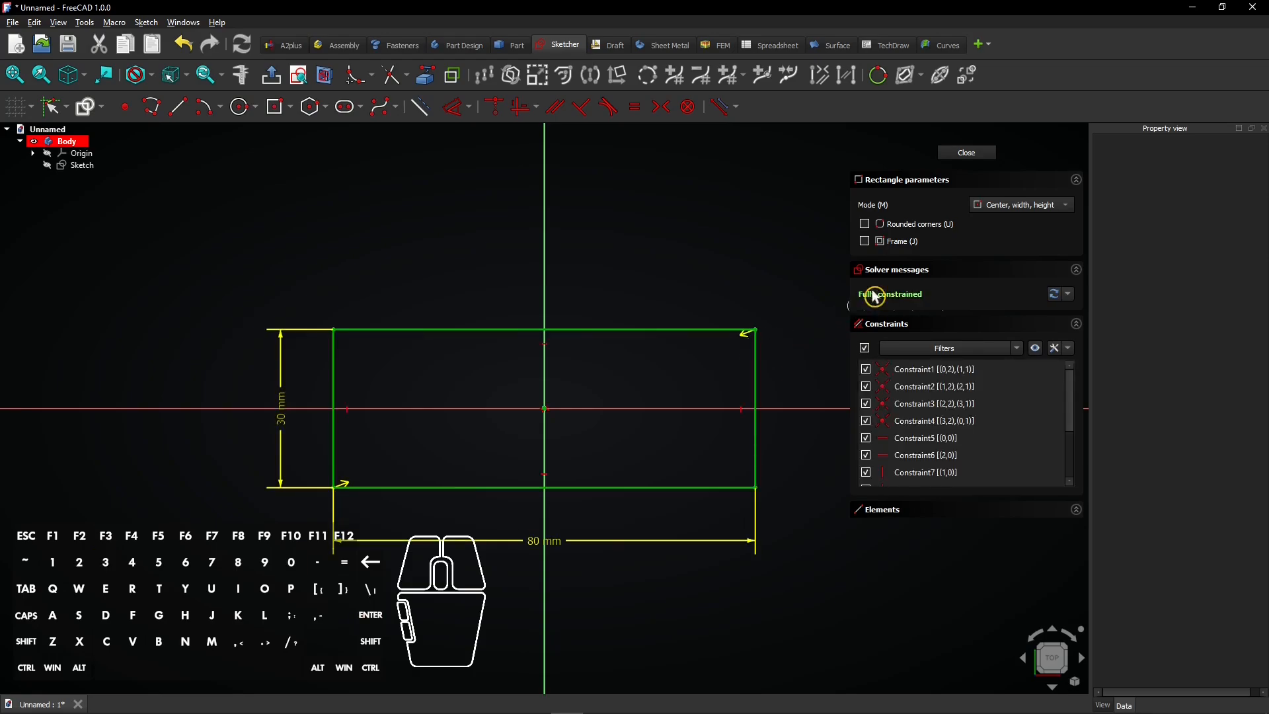
Close the rectangle sketch and pad it to a 5 mm thick plate.
click(965, 152)
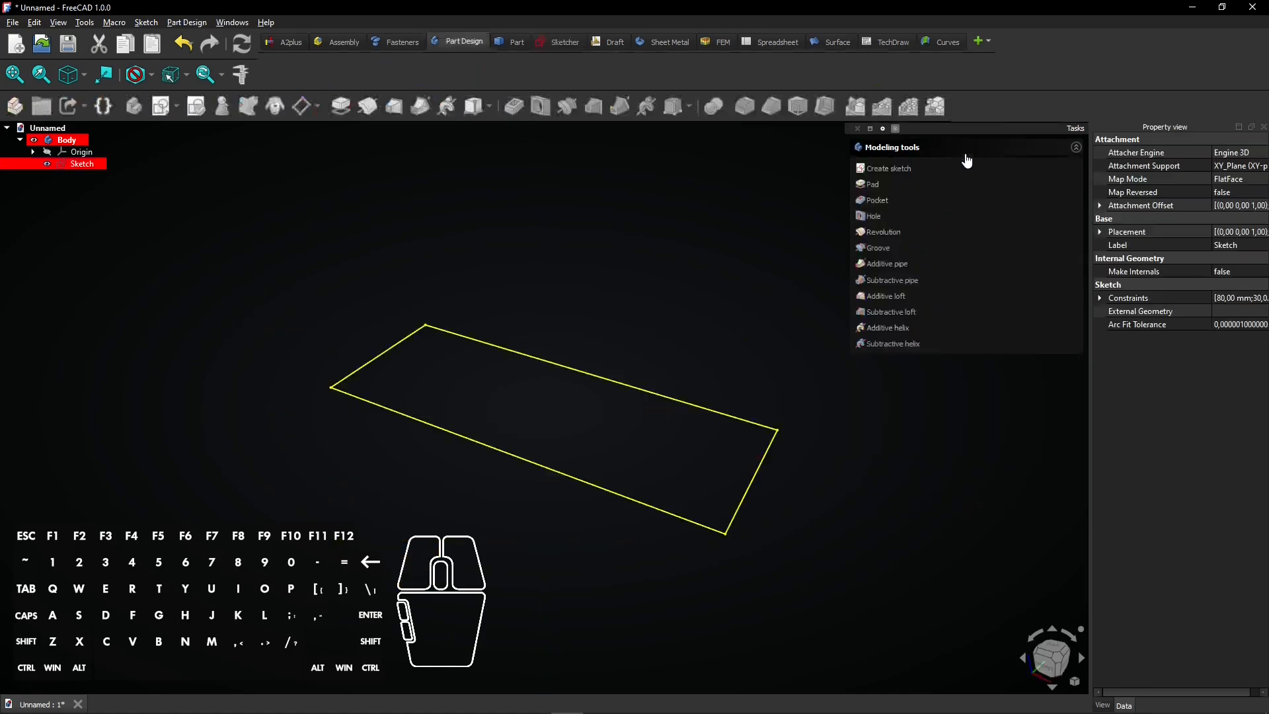
mouse_move(879, 181)
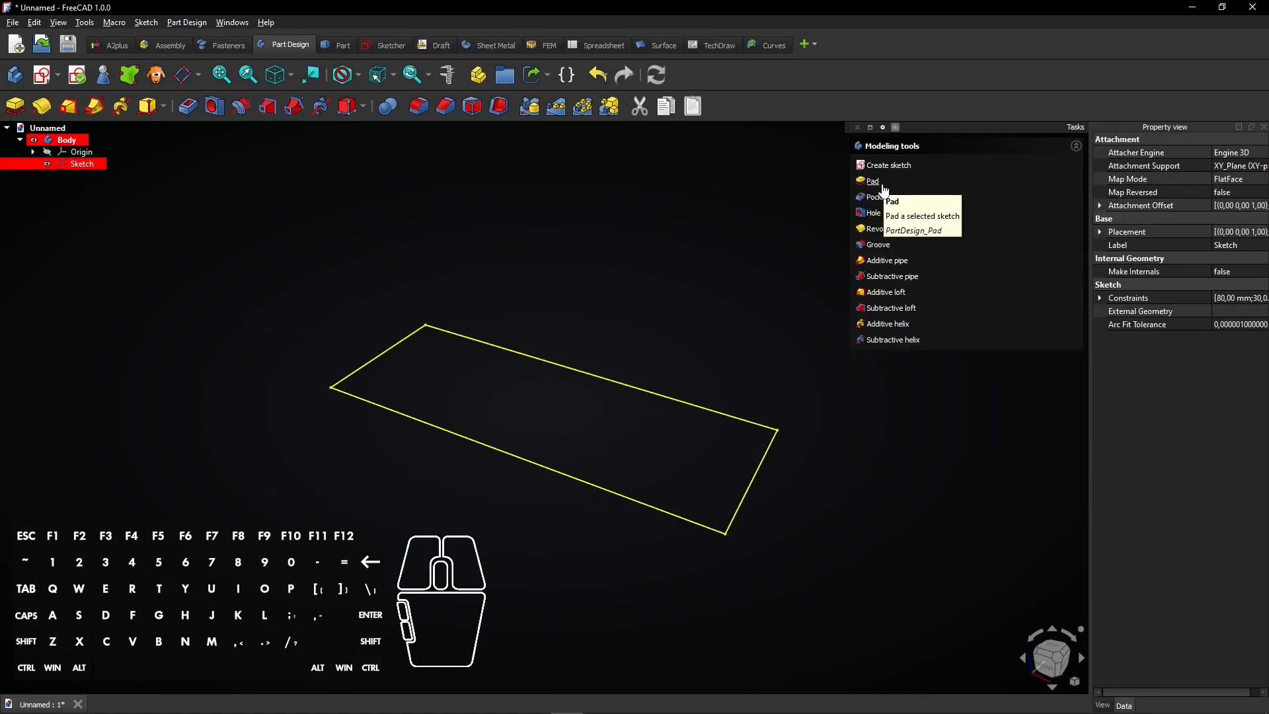
click(873, 181)
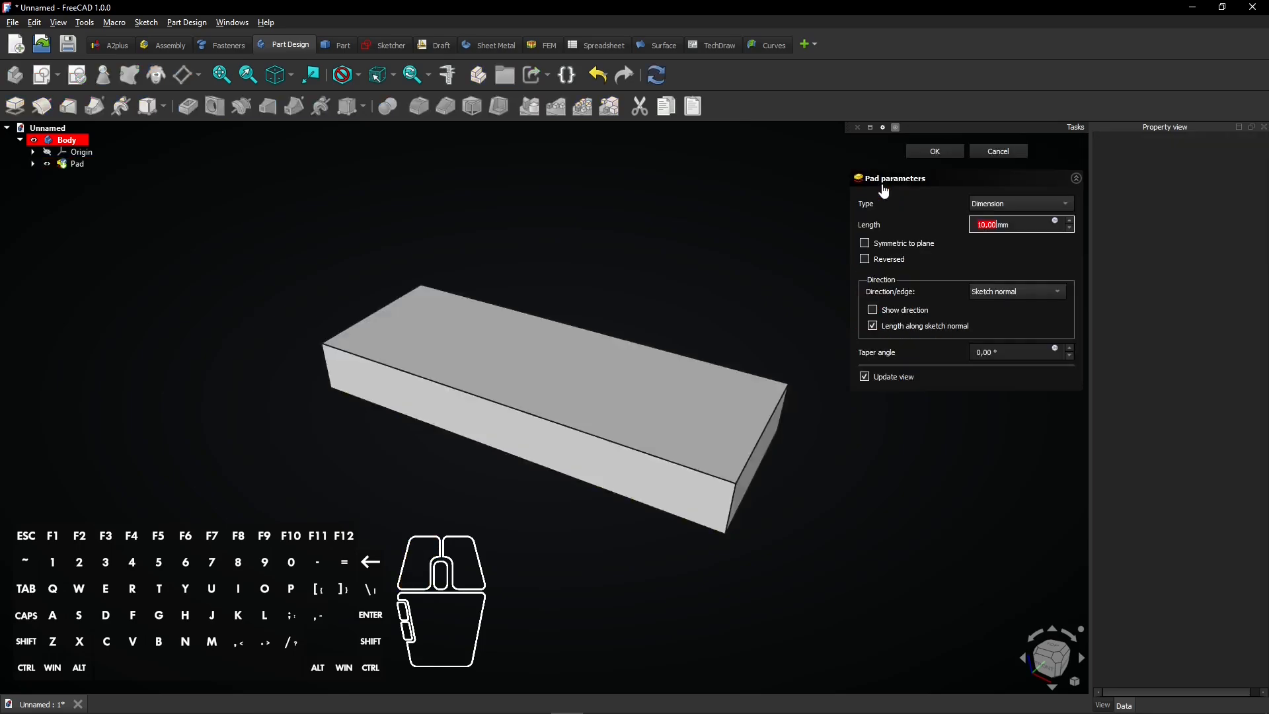
text(5 mm)
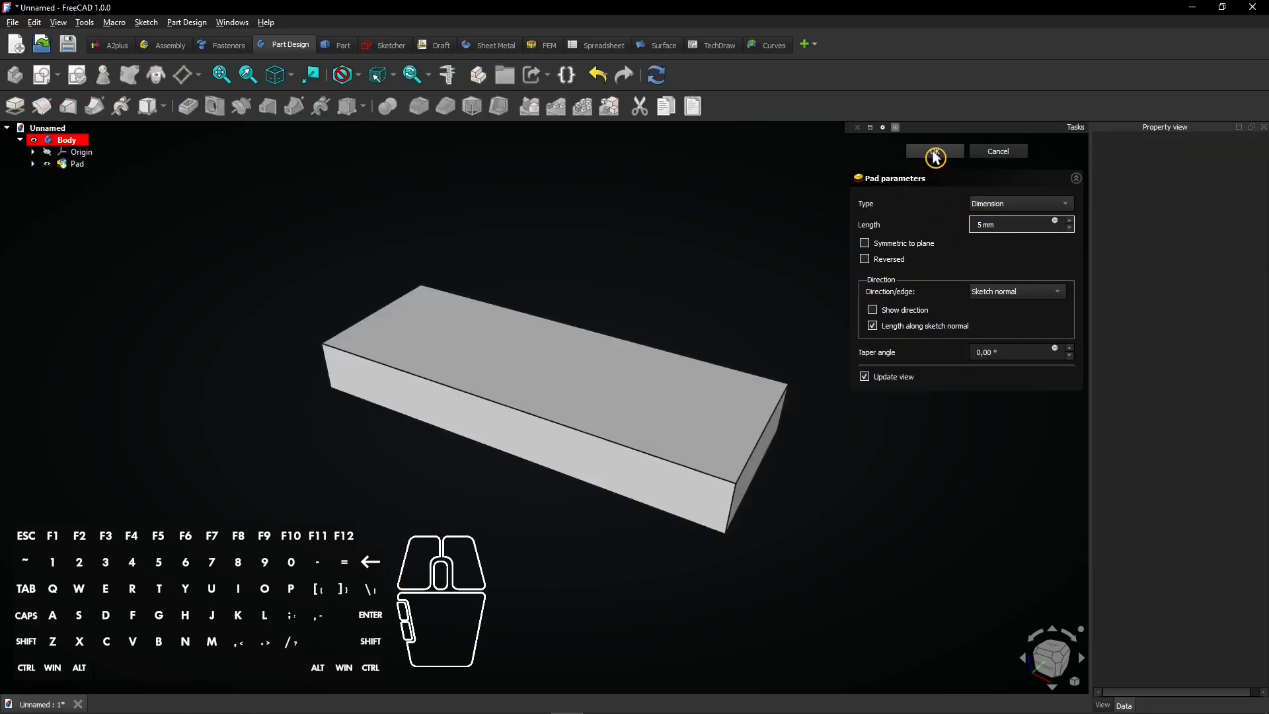
click(934, 150)
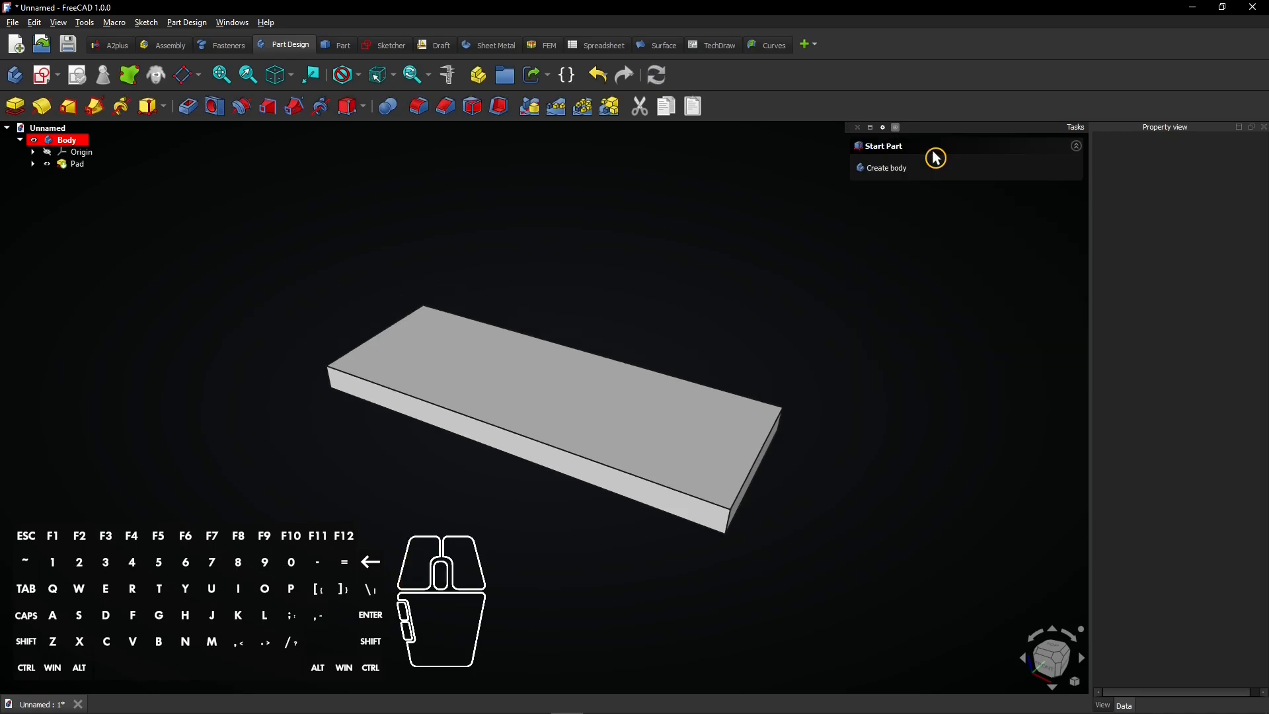
mouse_move(444, 256)
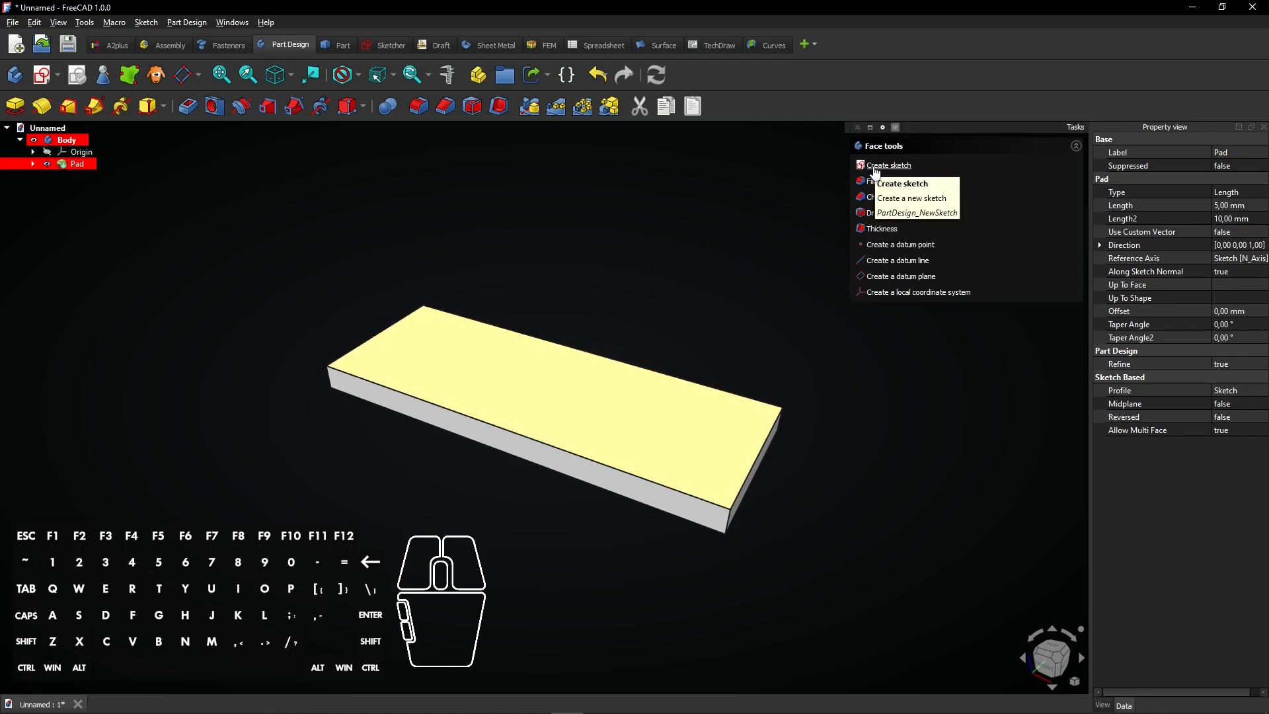
Create Sketch001 on the pad's top face.
click(888, 165)
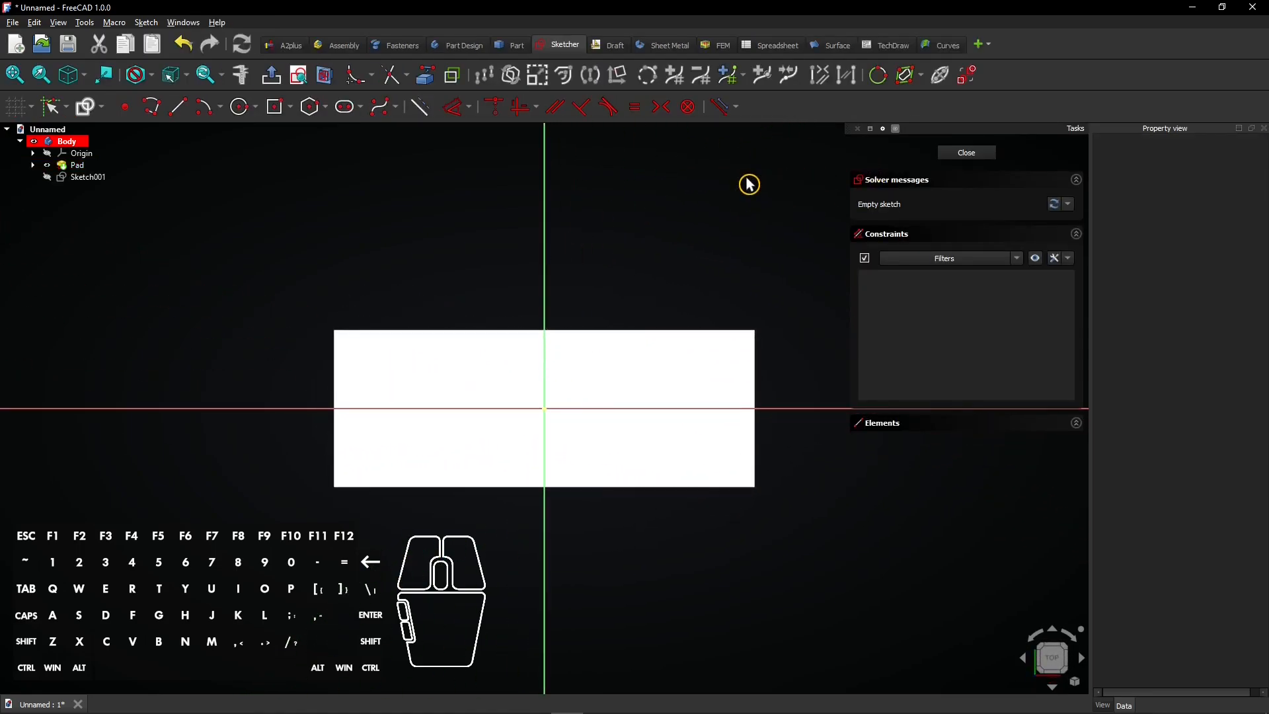
click(78, 165)
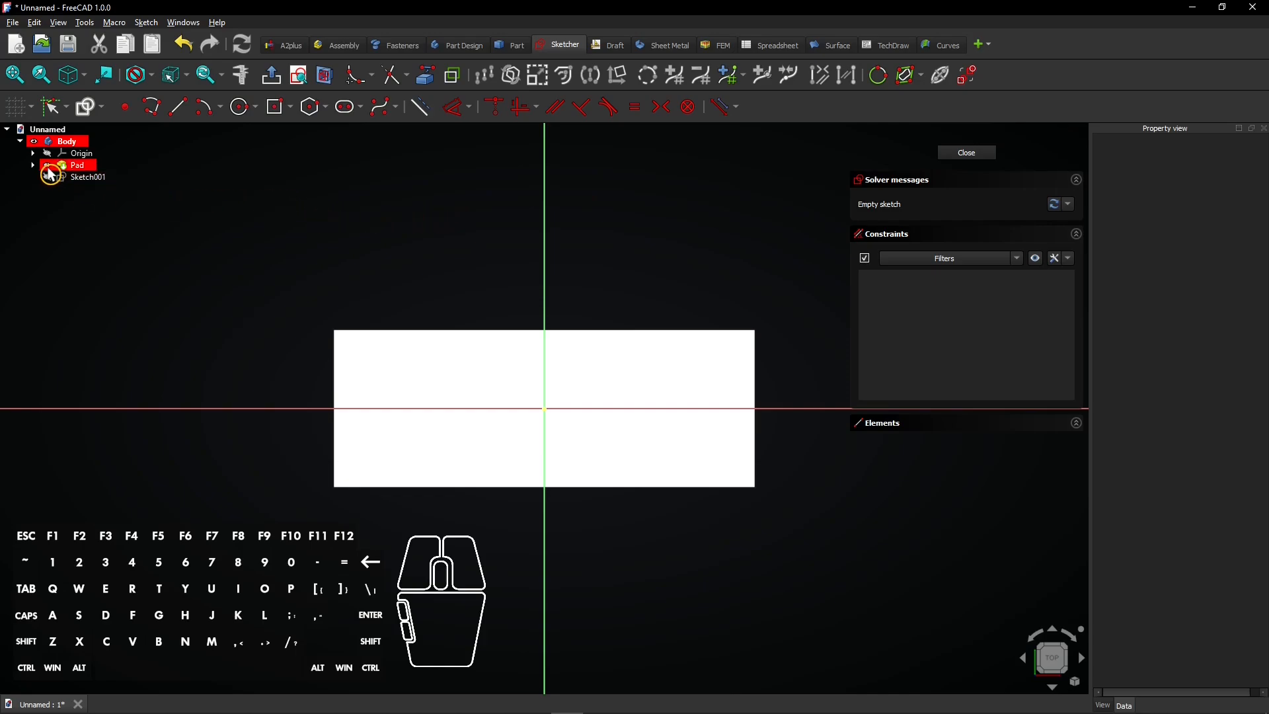
Hide the Pad and draw three circles: one at the origin, two flanking it horizontally.
click(78, 166)
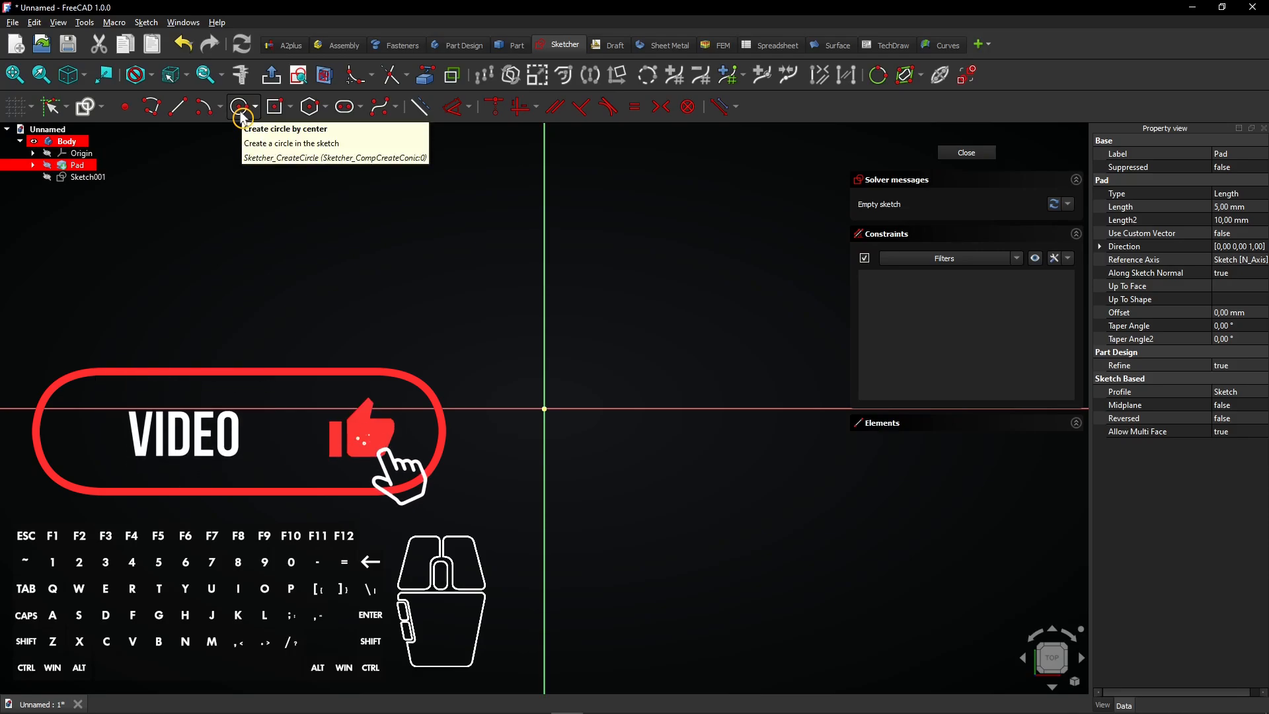
click(240, 106)
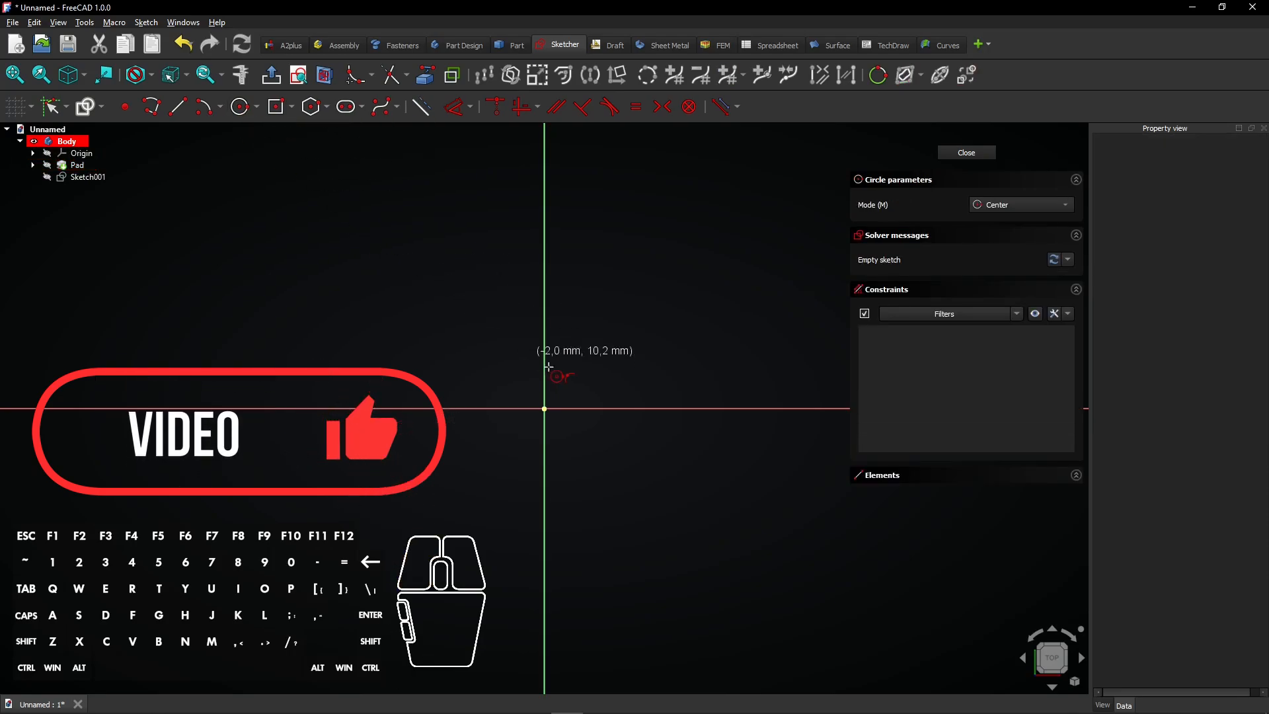
drag(544, 409, 566, 387)
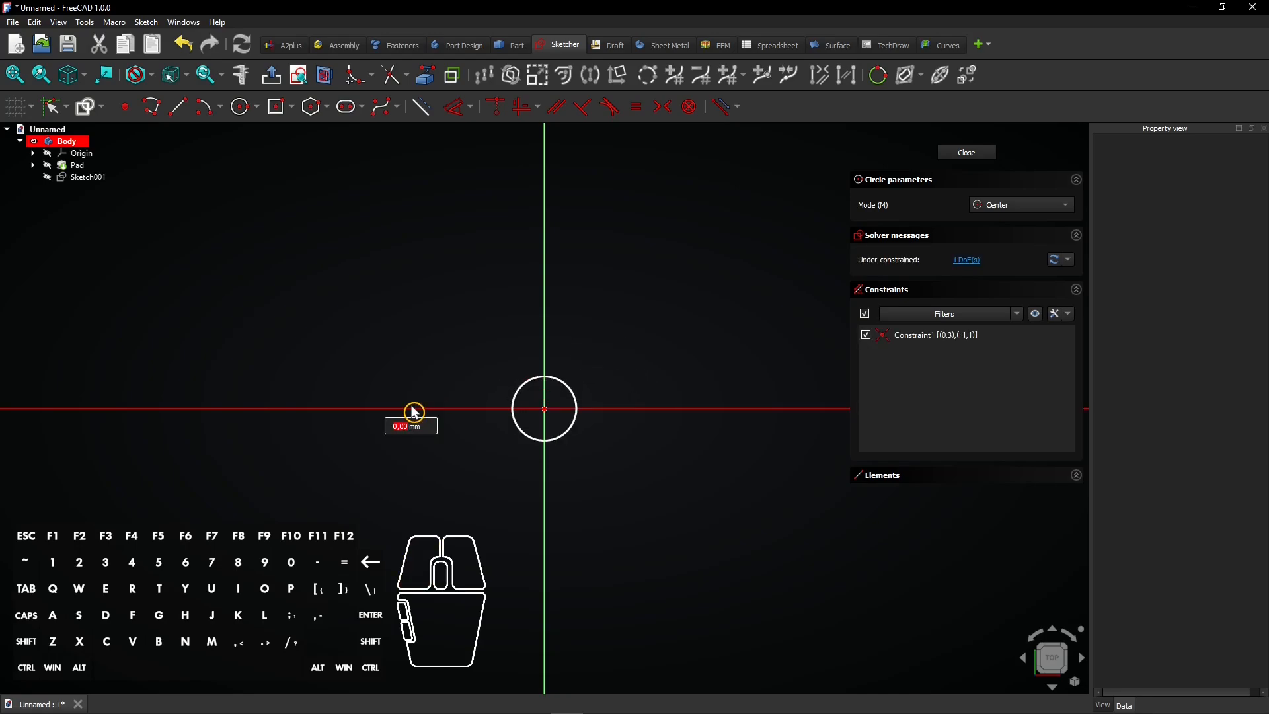
click(411, 408)
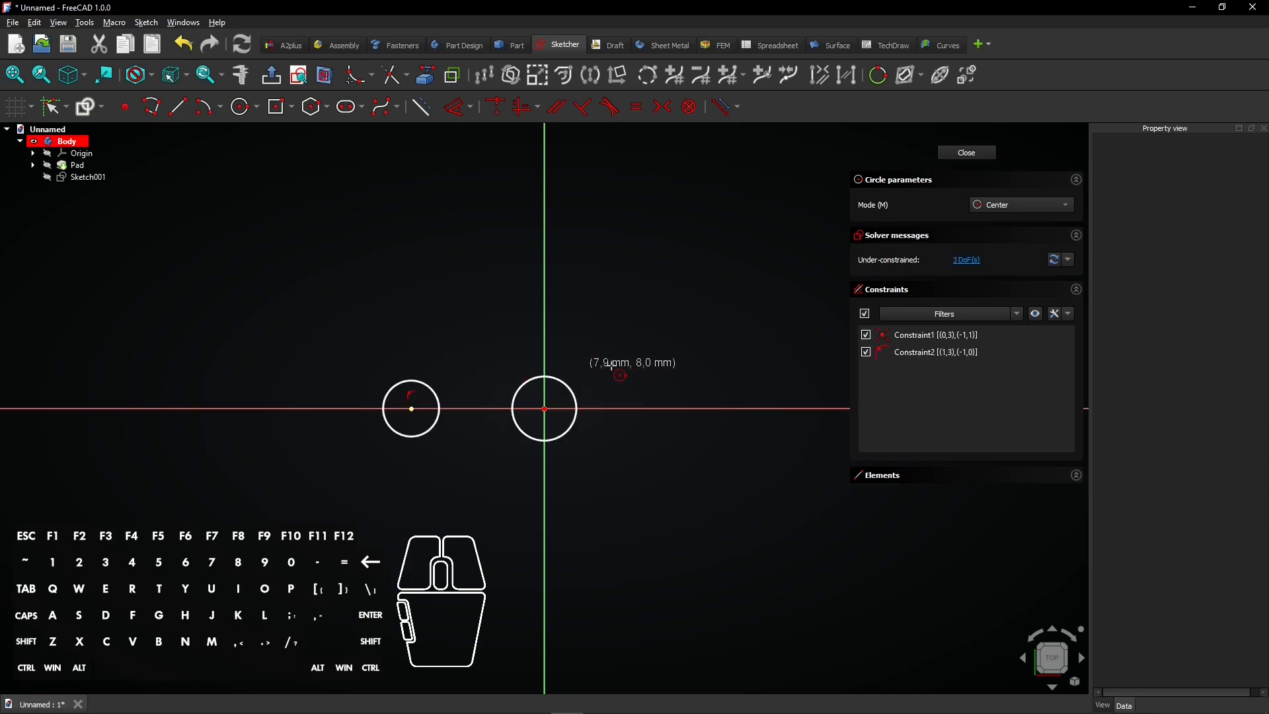
click(661, 408)
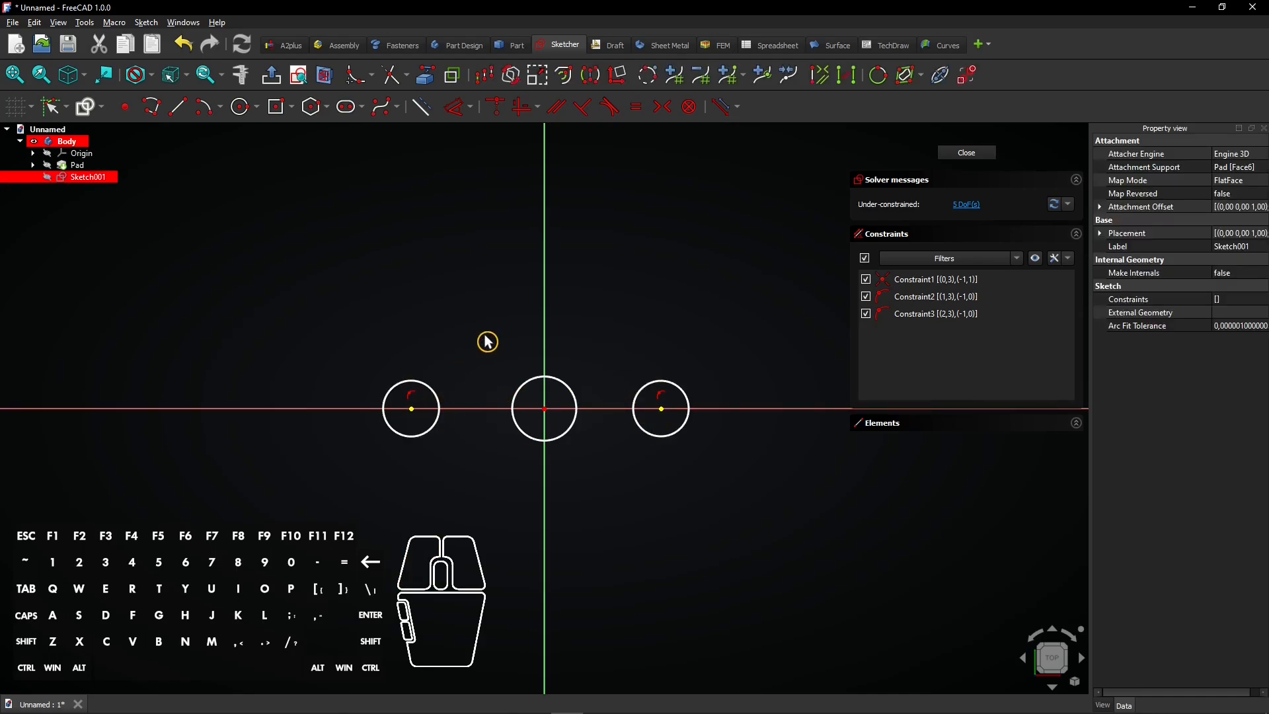
mouse_move(544, 344)
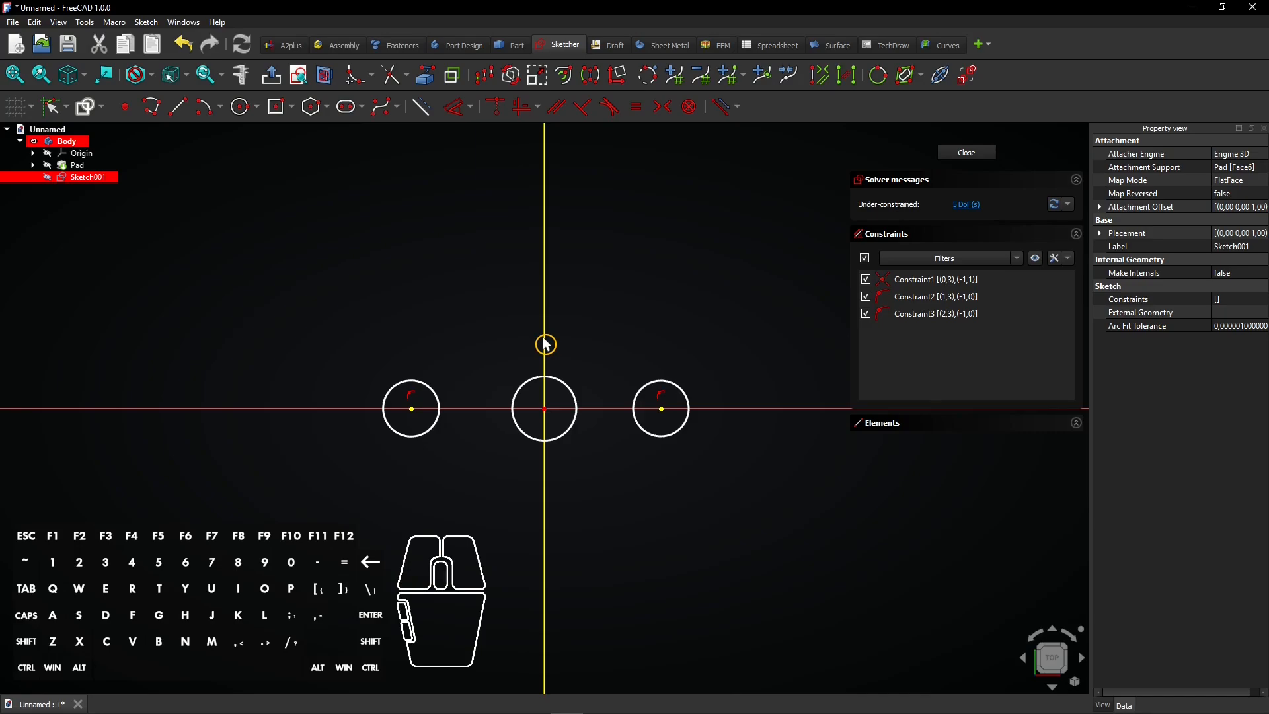
mouse_move(664, 106)
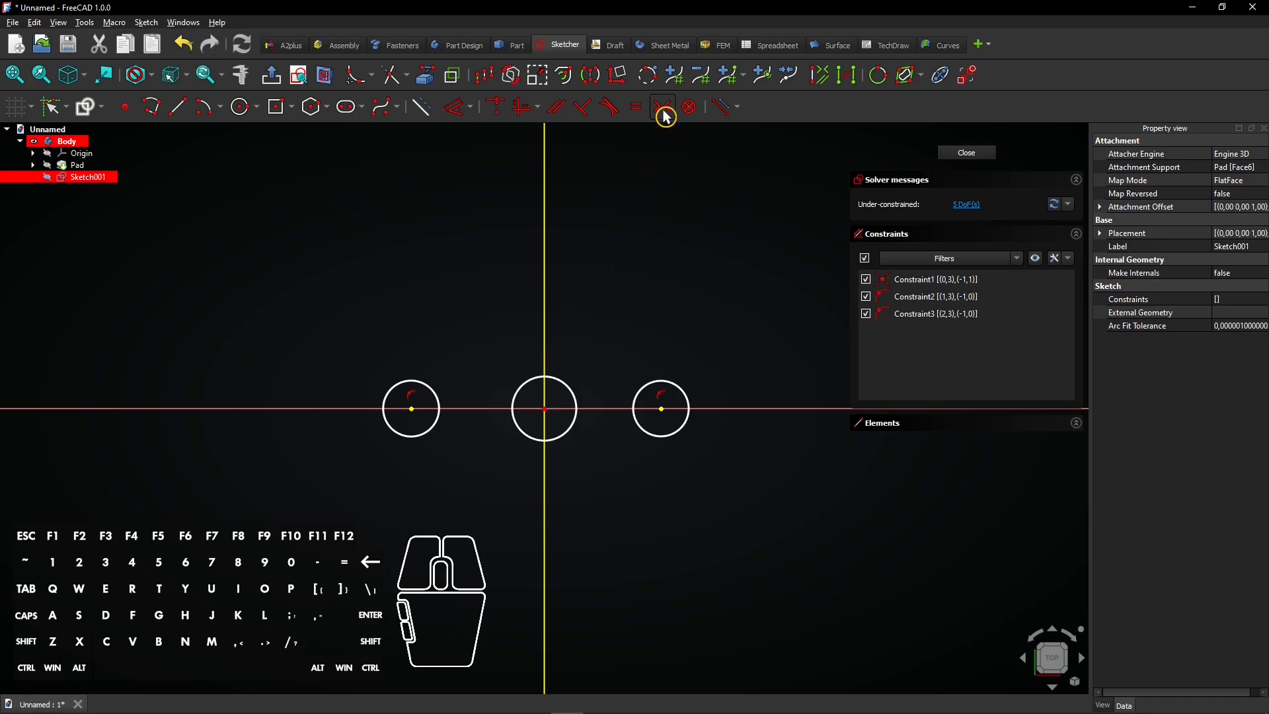
mouse_move(663, 106)
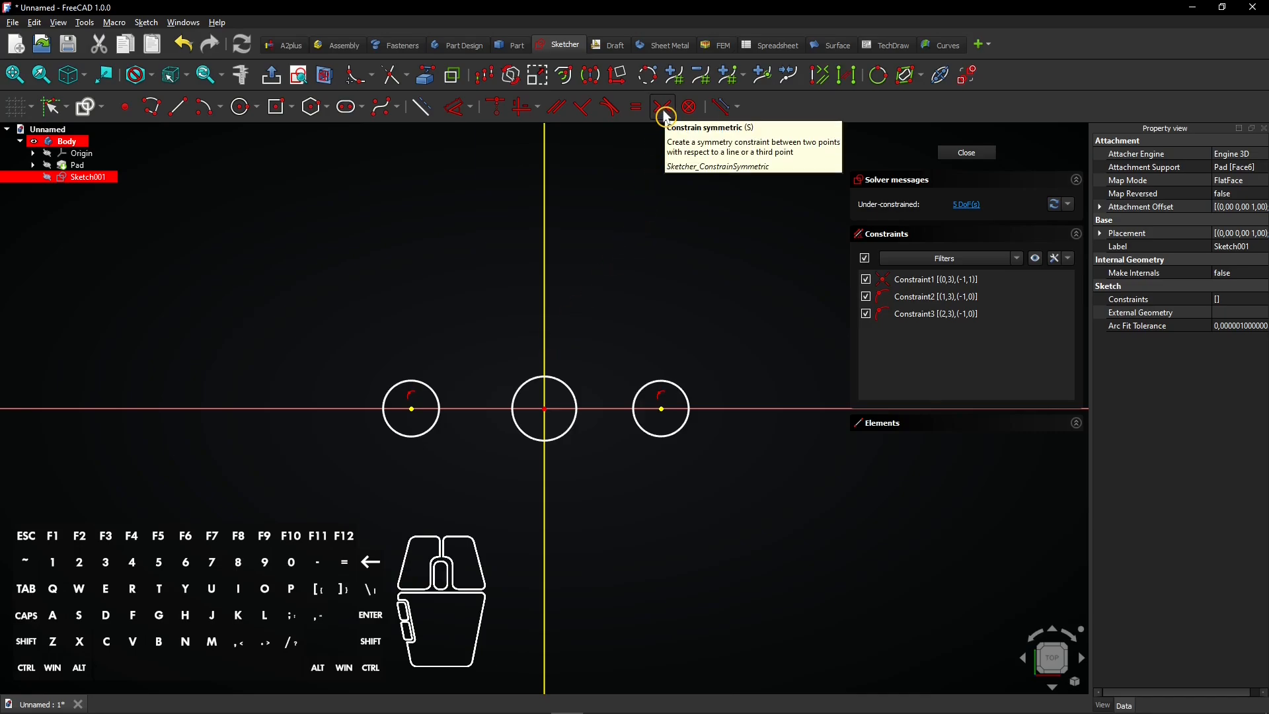
Make the outer circles symmetric, space them 25 mm from the origin, and close the sketch.
click(663, 106)
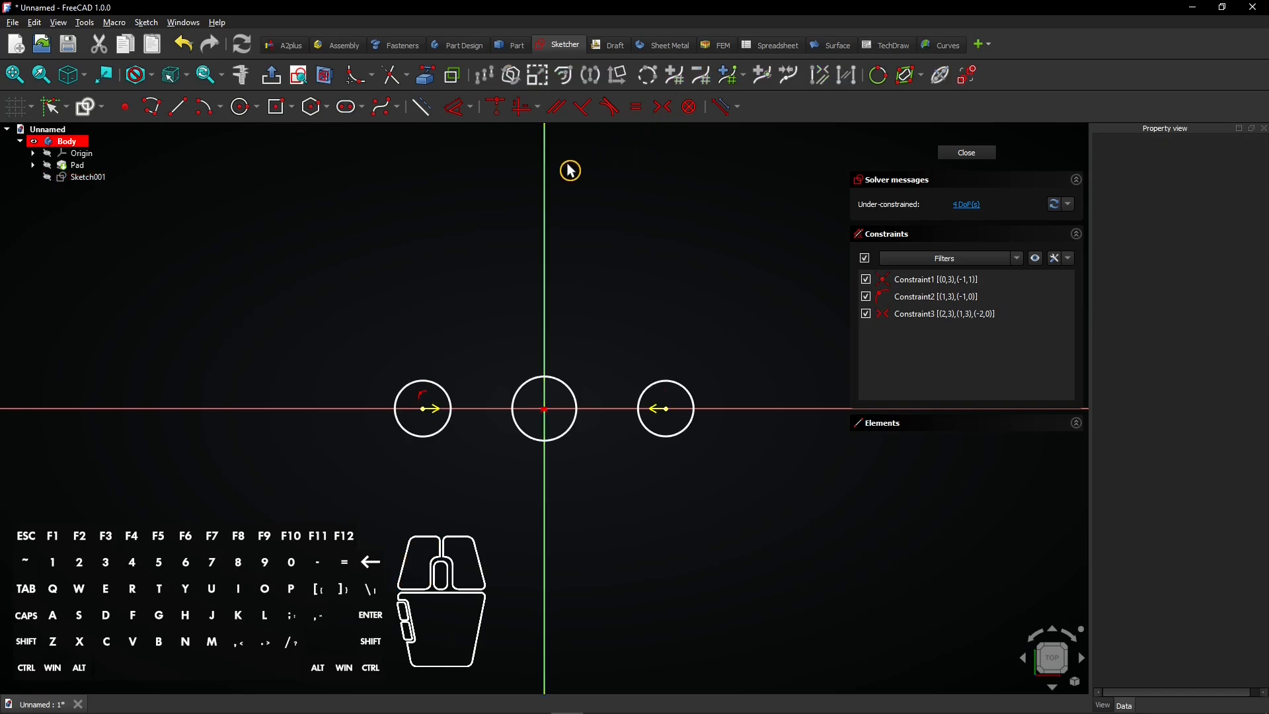
mouse_move(458, 106)
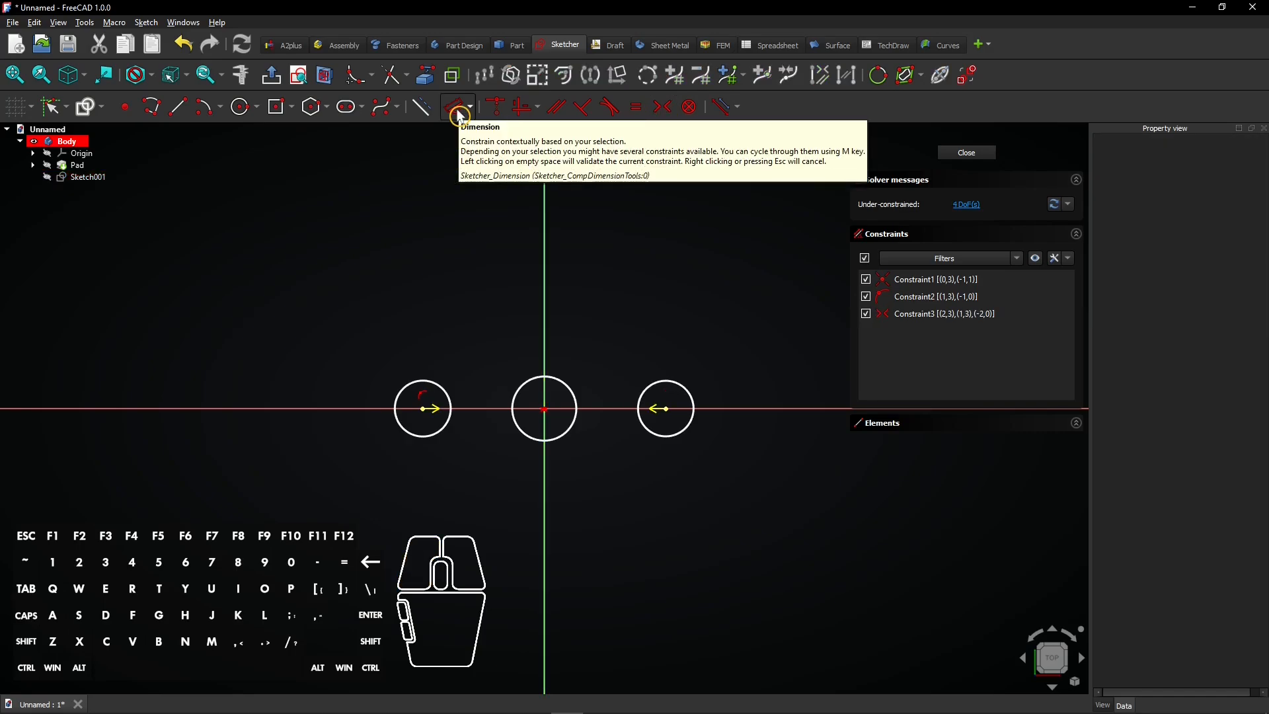
mouse_move(459, 115)
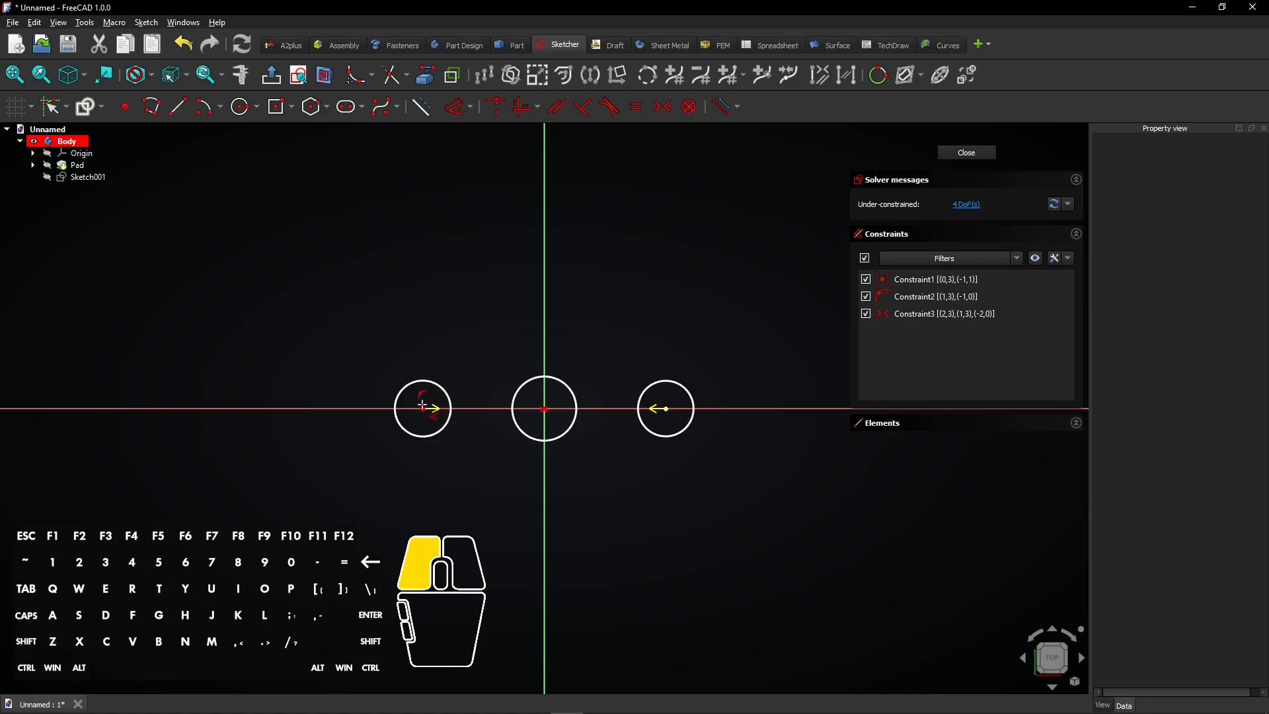
click(421, 404)
text(25)
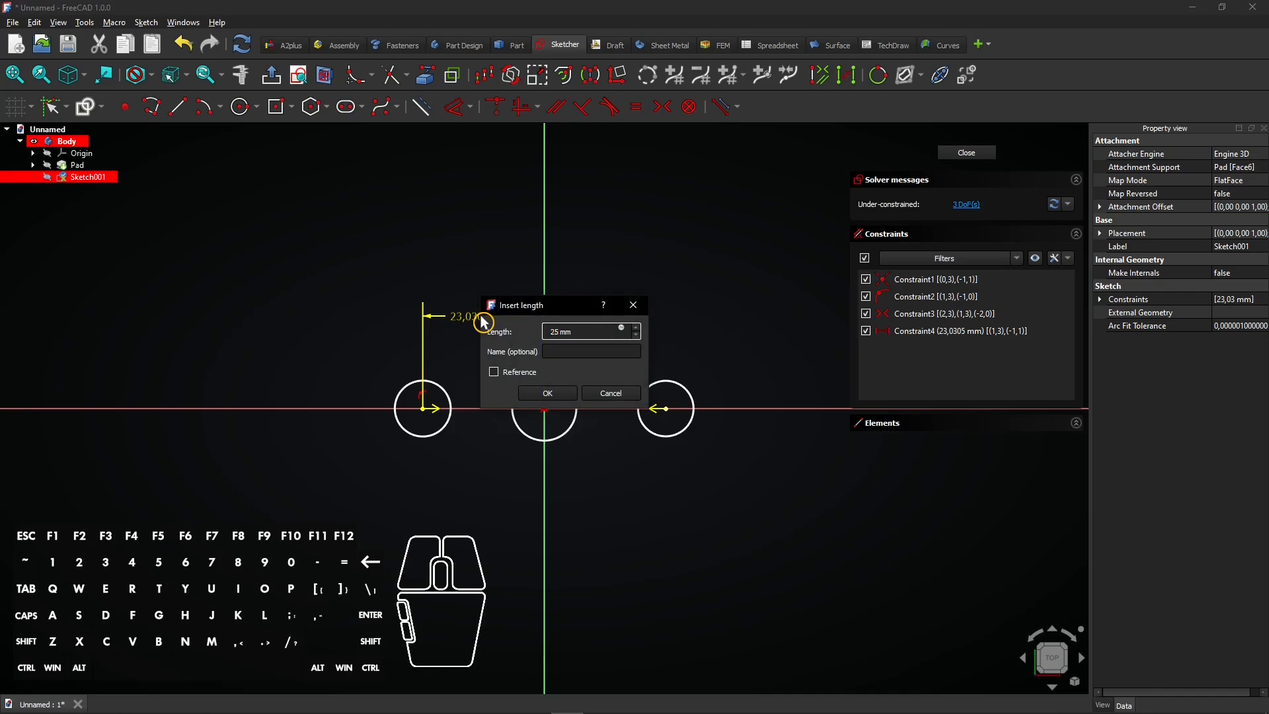
click(547, 393)
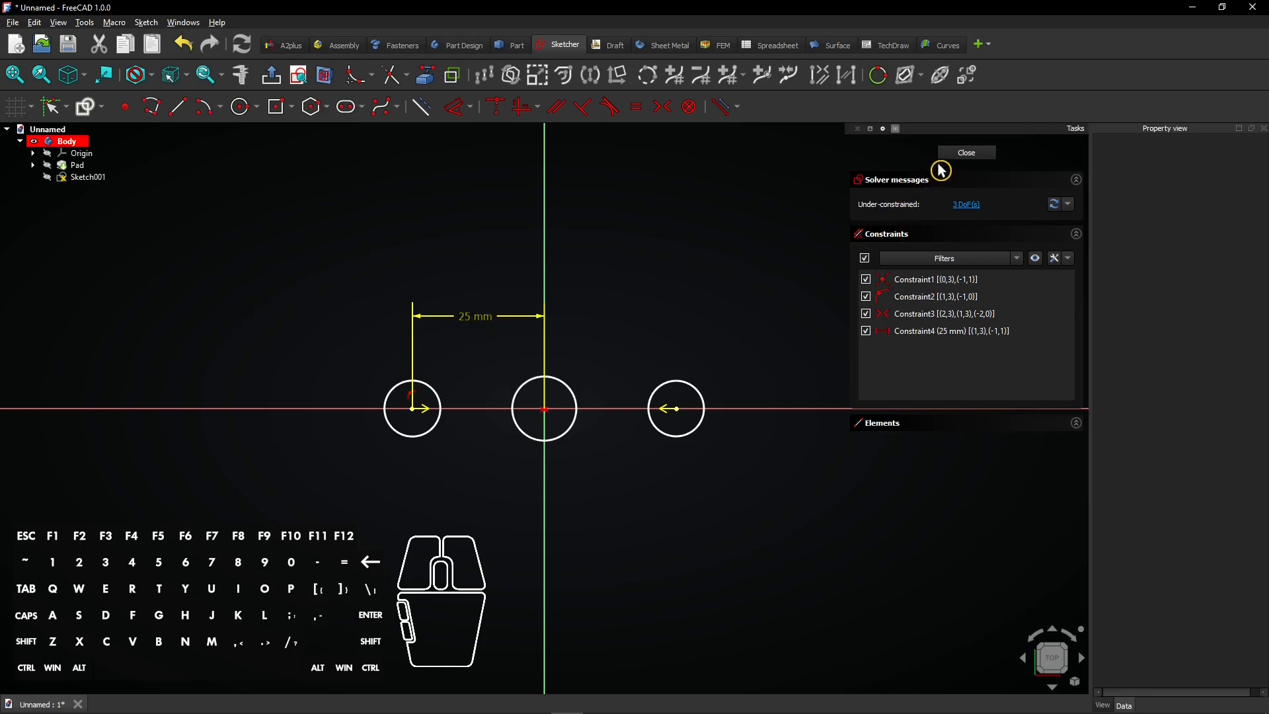
click(965, 152)
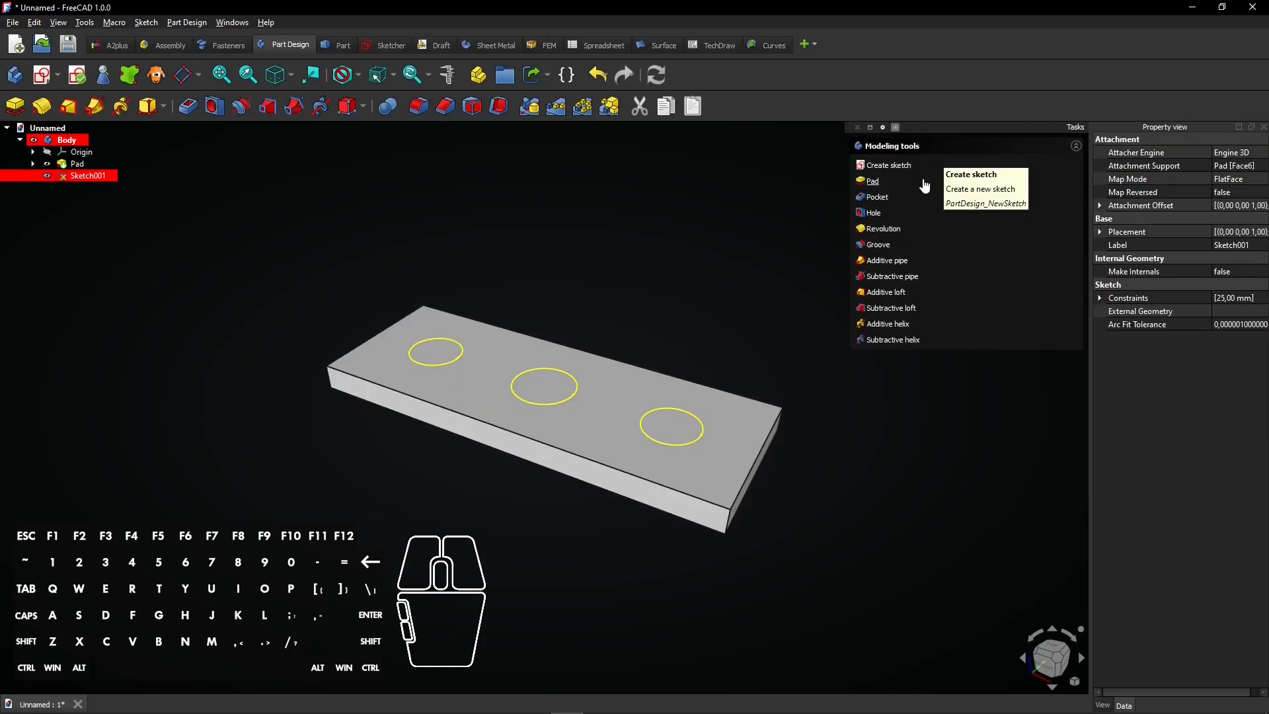
mouse_move(872, 213)
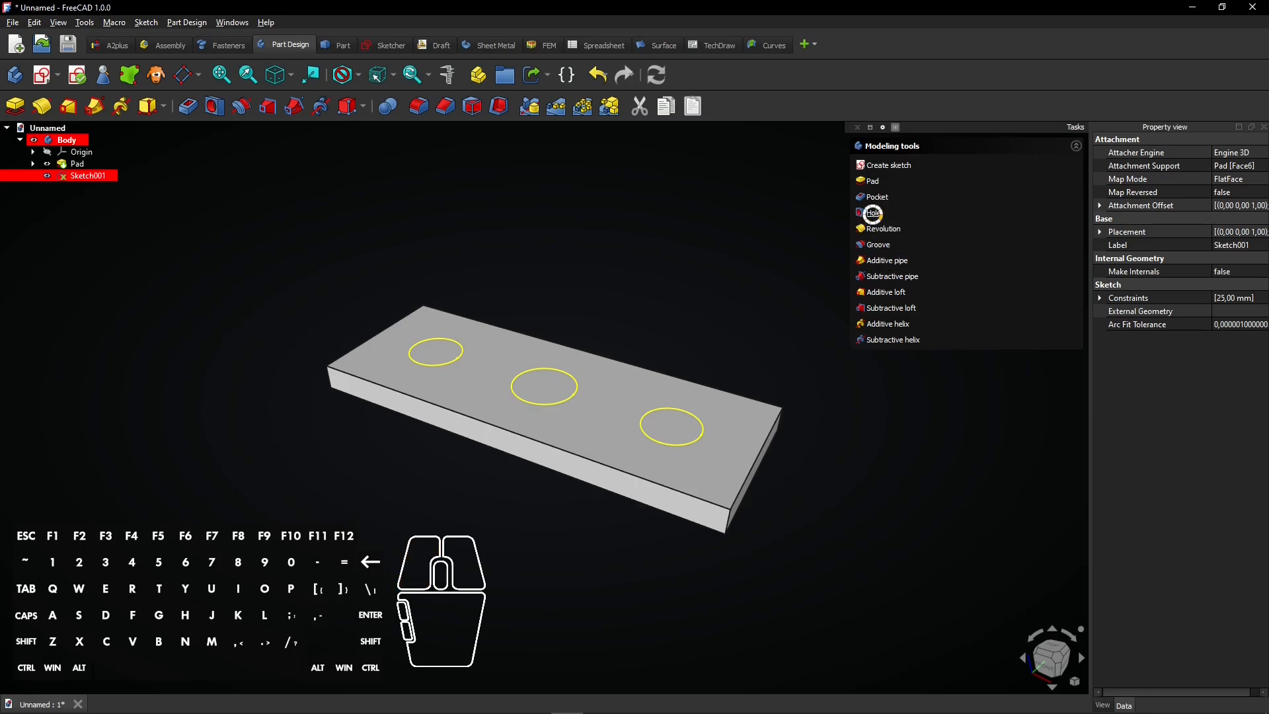
Create Through all holes from the circles with Countersink cut type and 12 mm diameter.
click(876, 213)
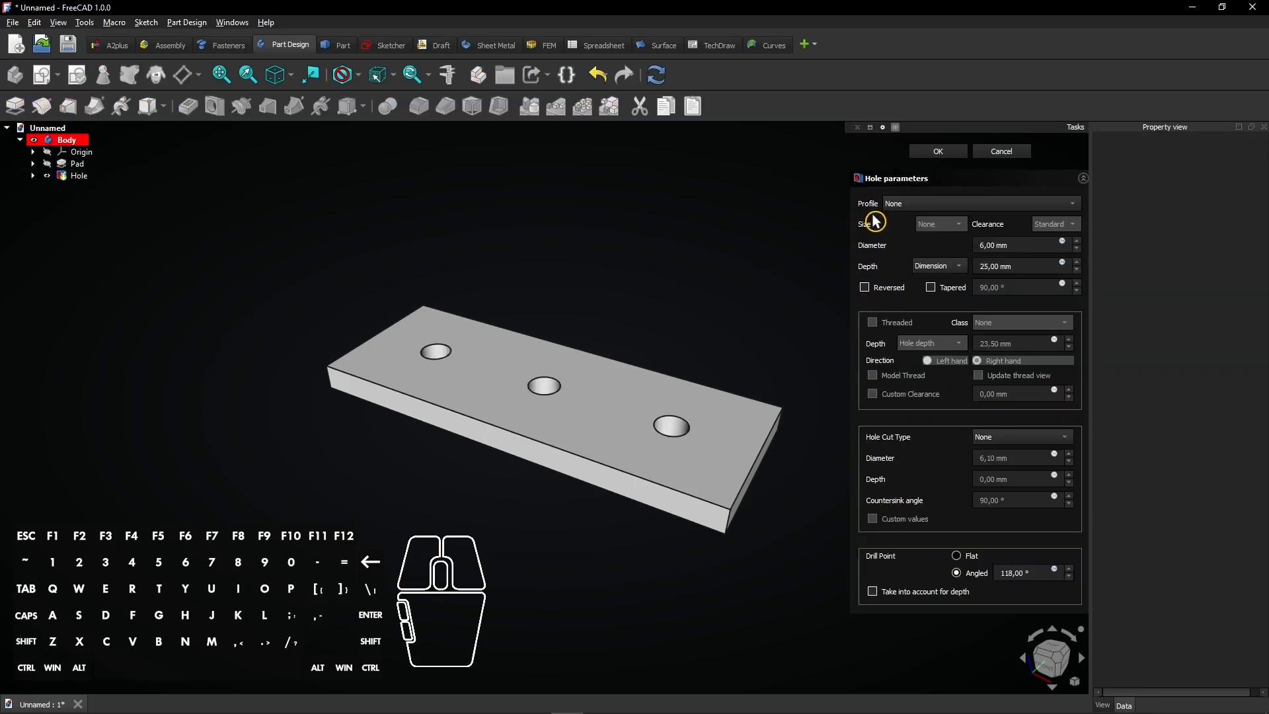
click(938, 266)
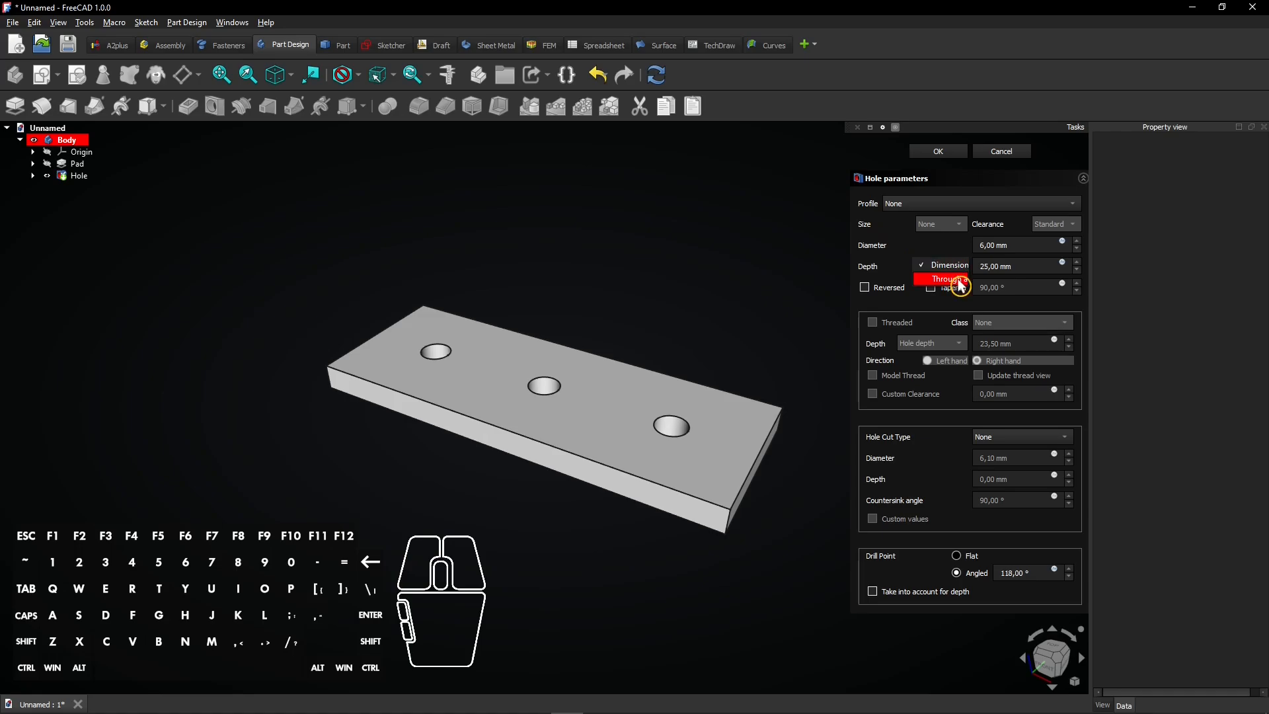
click(946, 279)
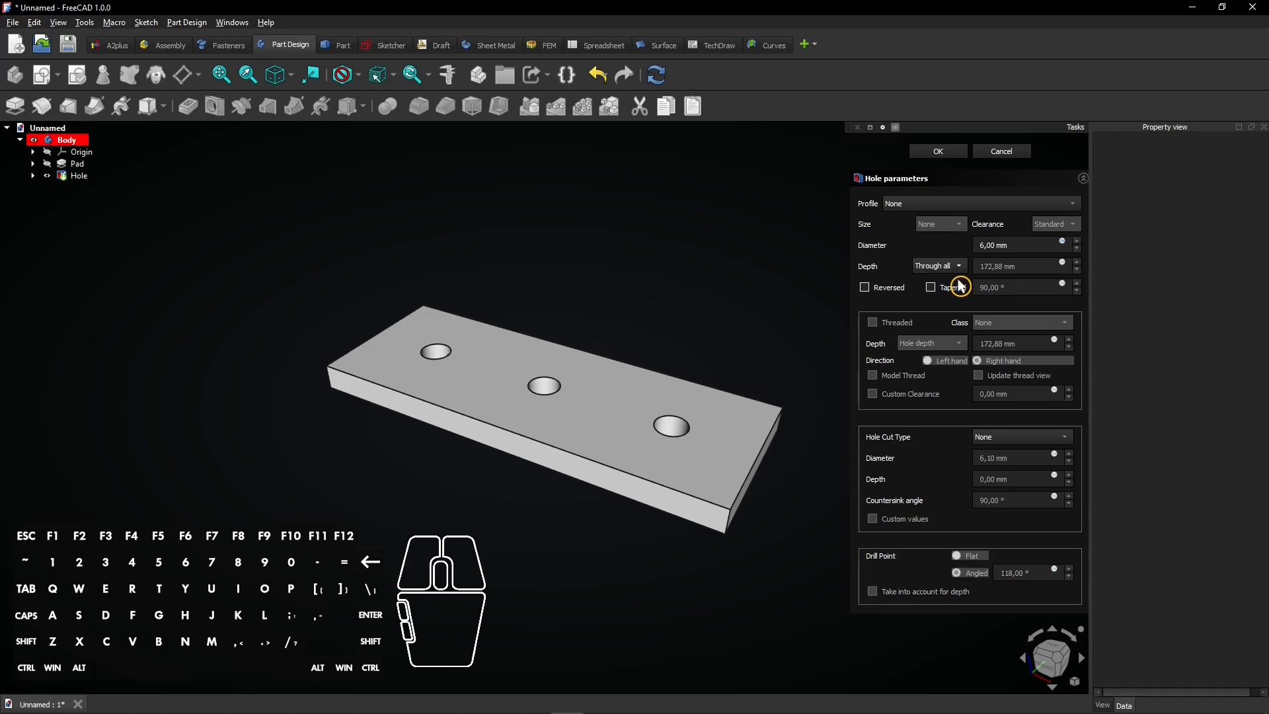
click(1022, 436)
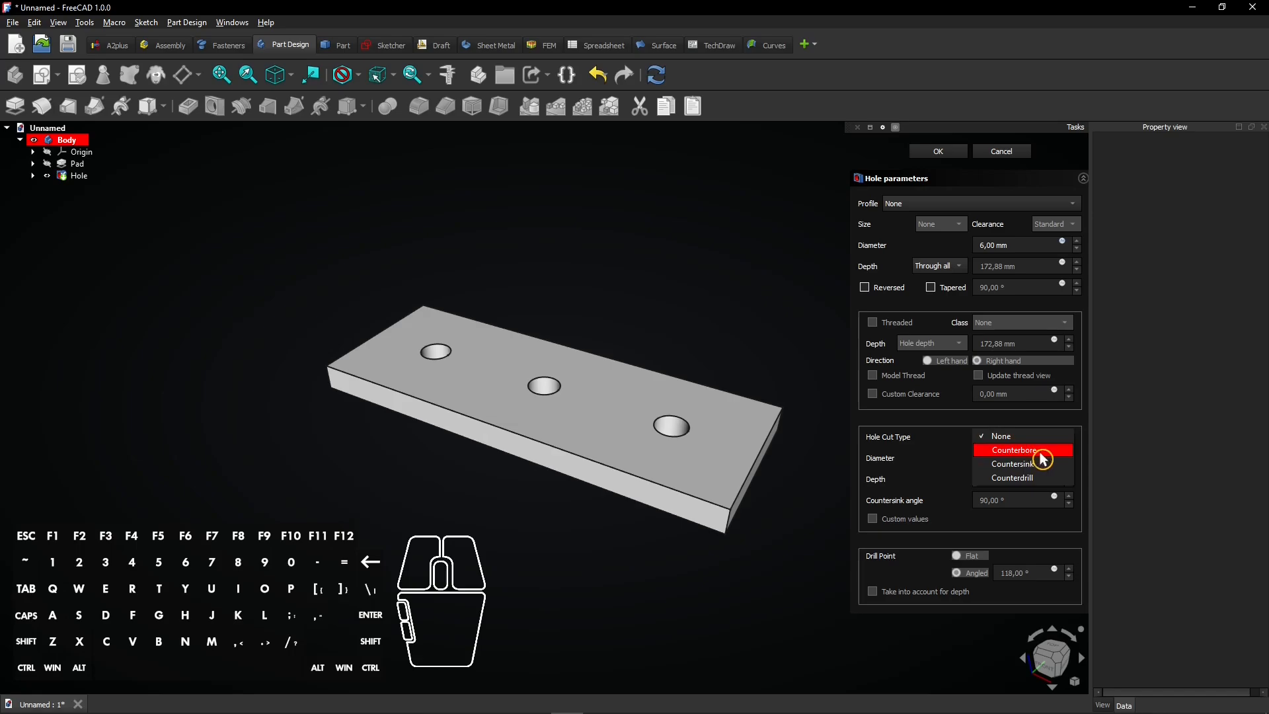
mouse_move(1024, 464)
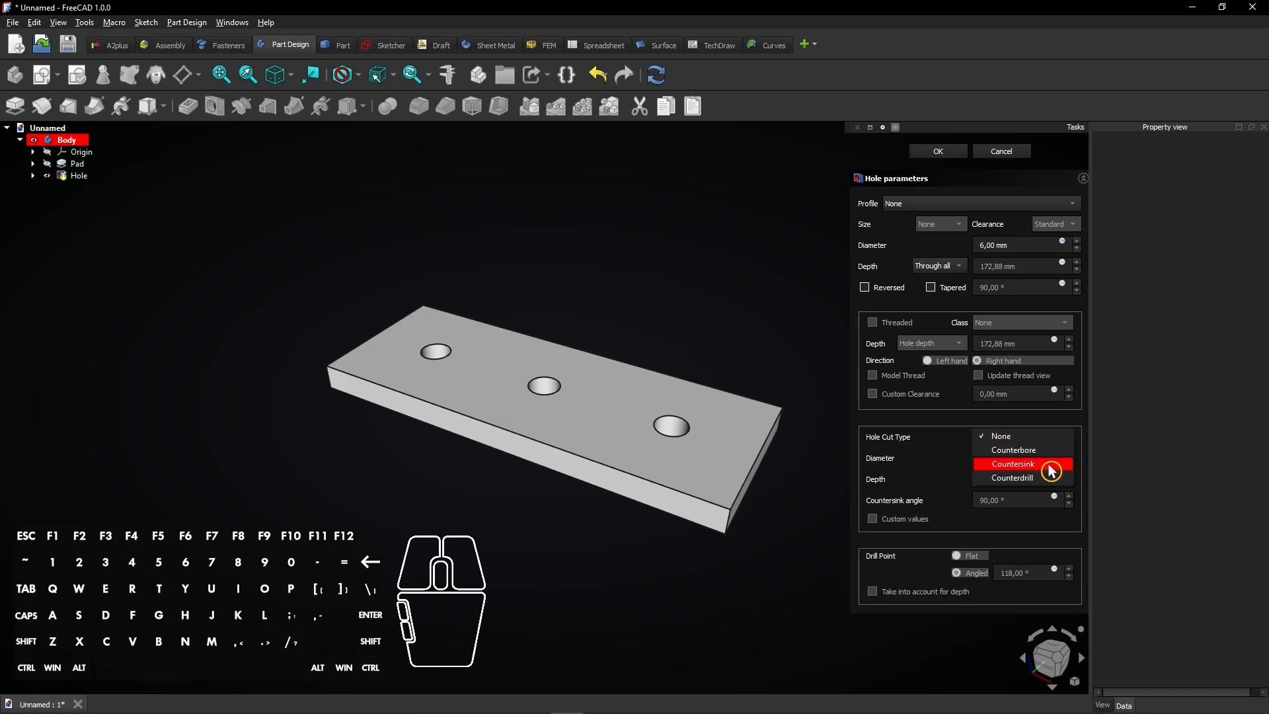
click(1013, 463)
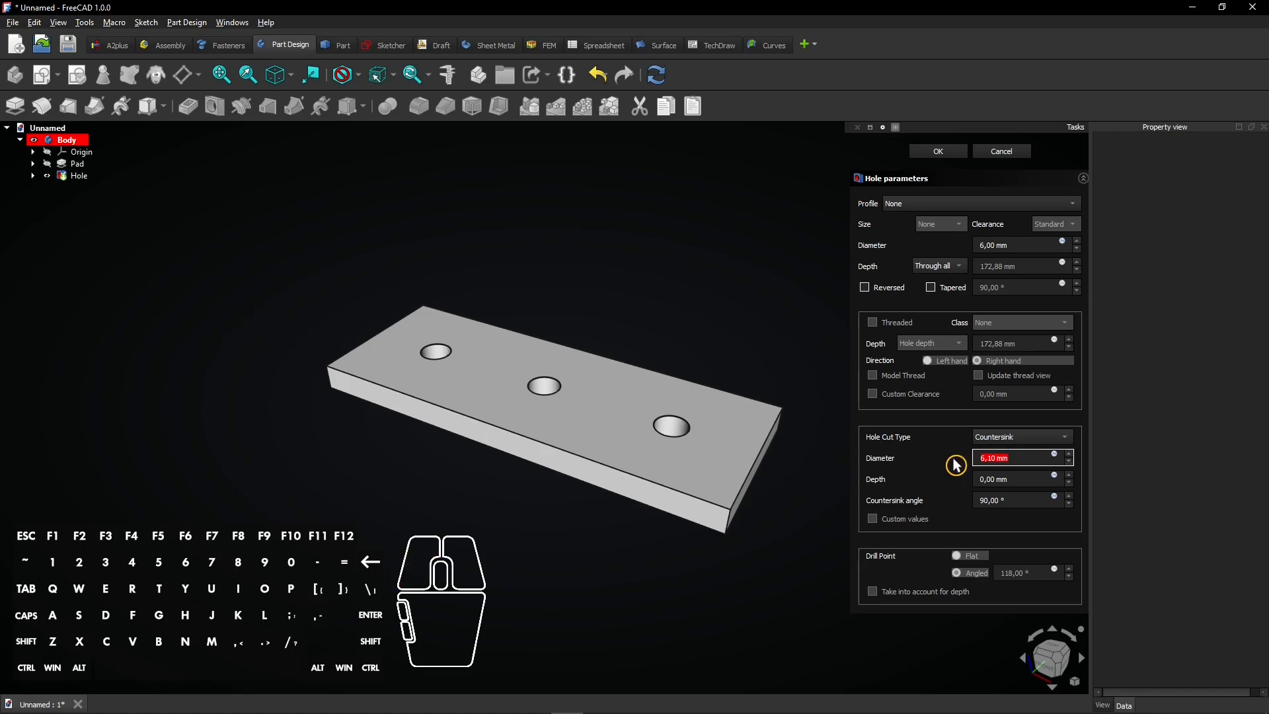
text(12)
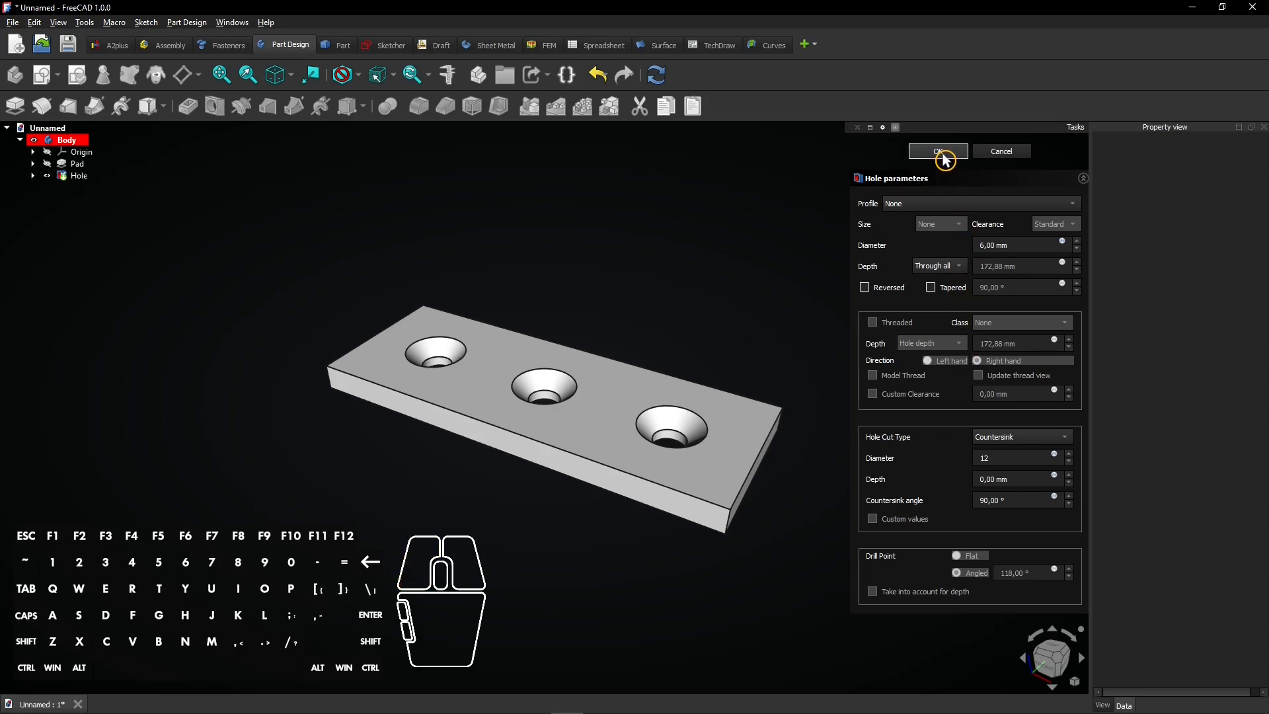
click(937, 151)
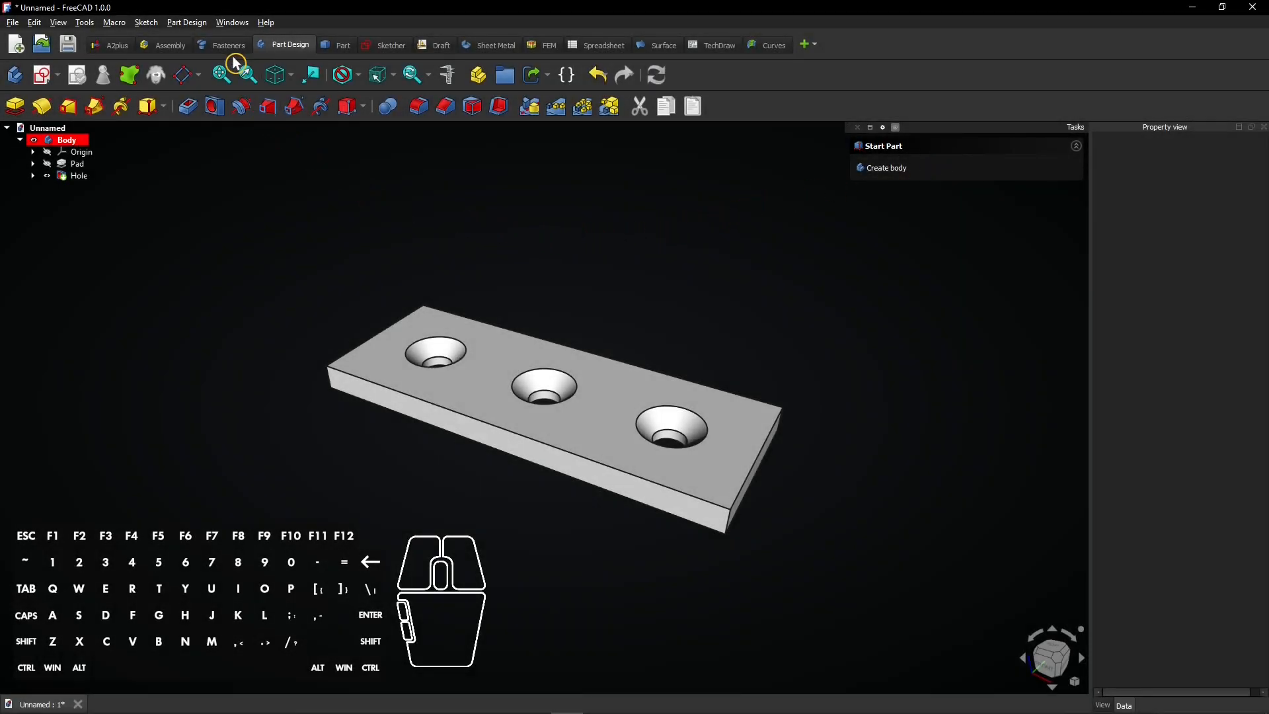
mouse_move(230, 44)
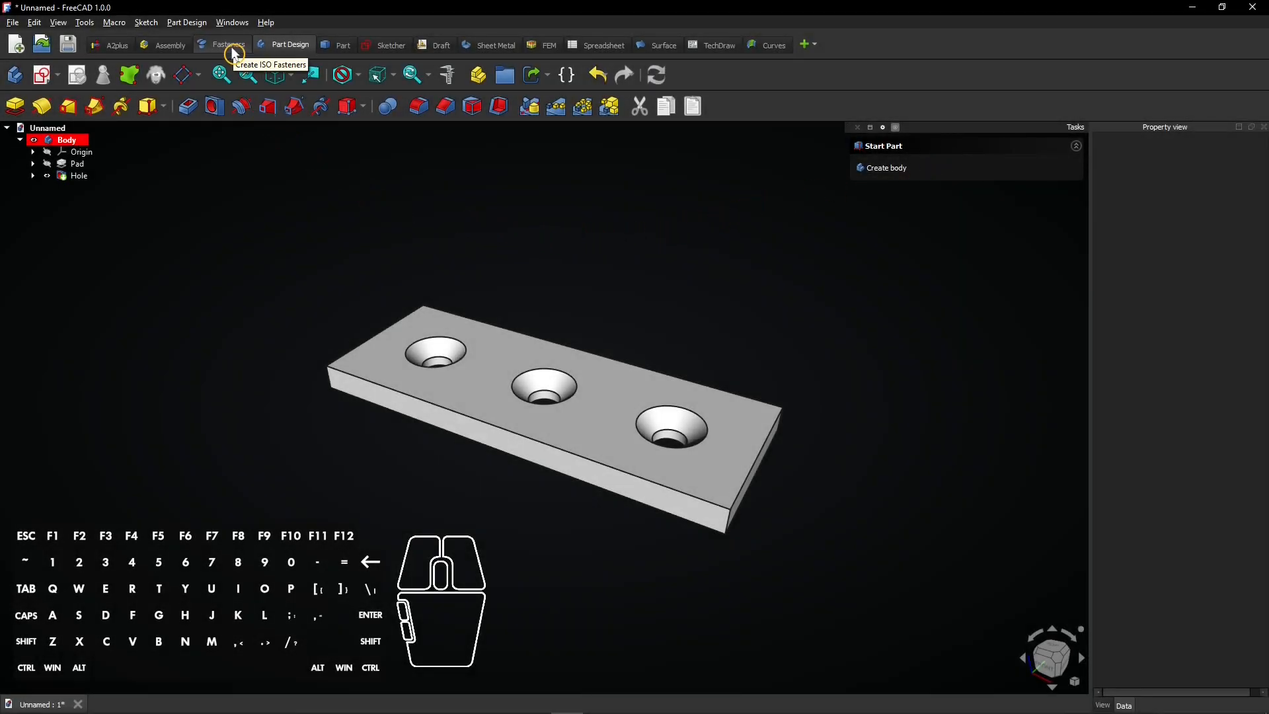
In Fasteners, select the left hole's rim and insert an ISO 10642 countersunk screw.
click(229, 45)
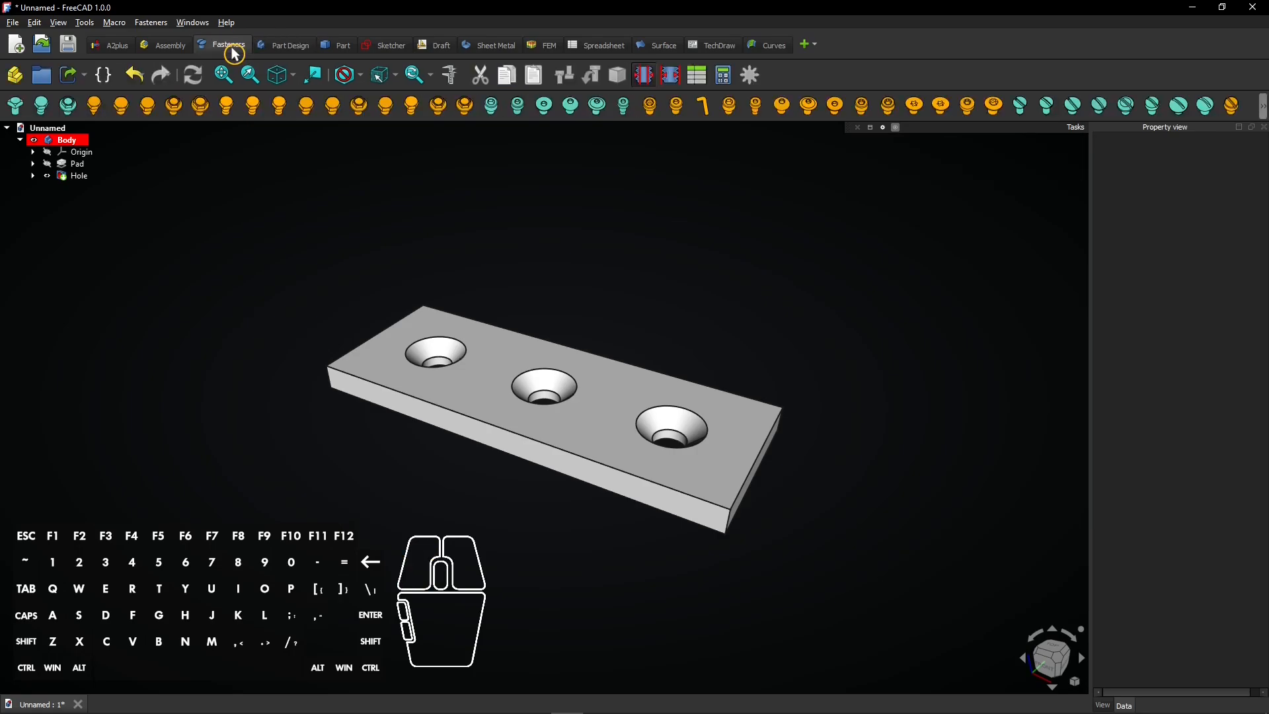
click(463, 341)
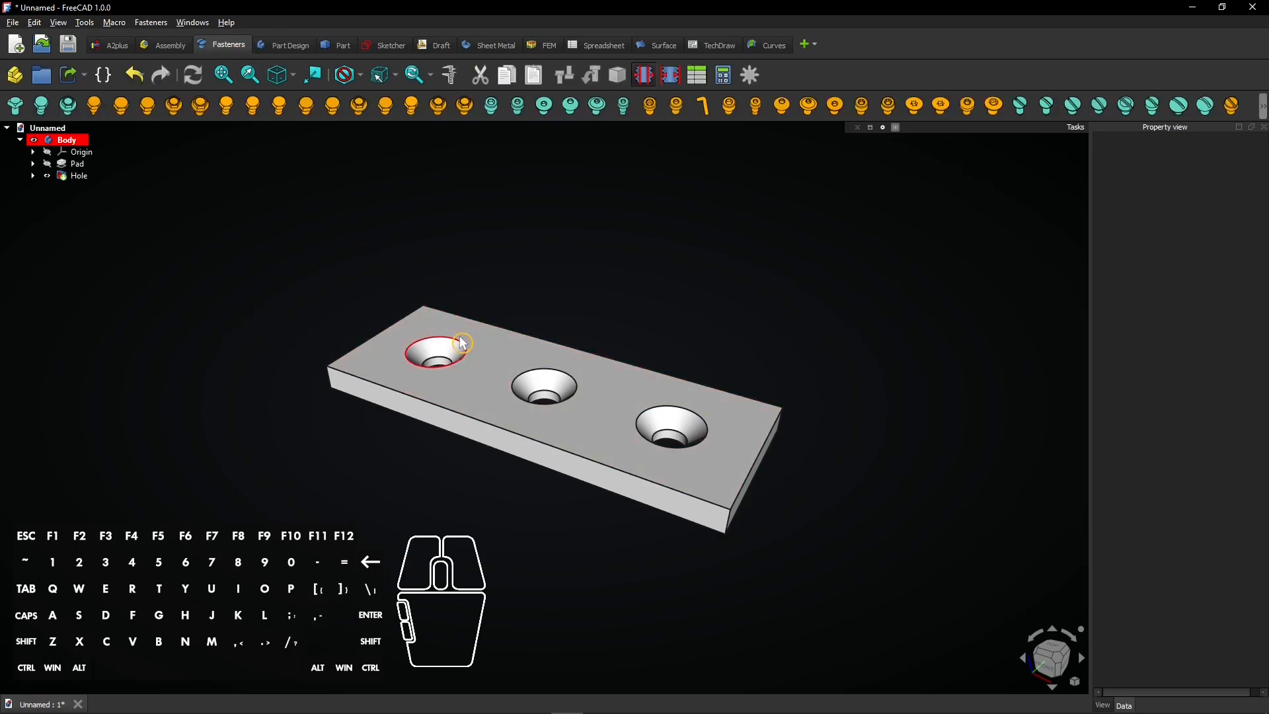
click(78, 176)
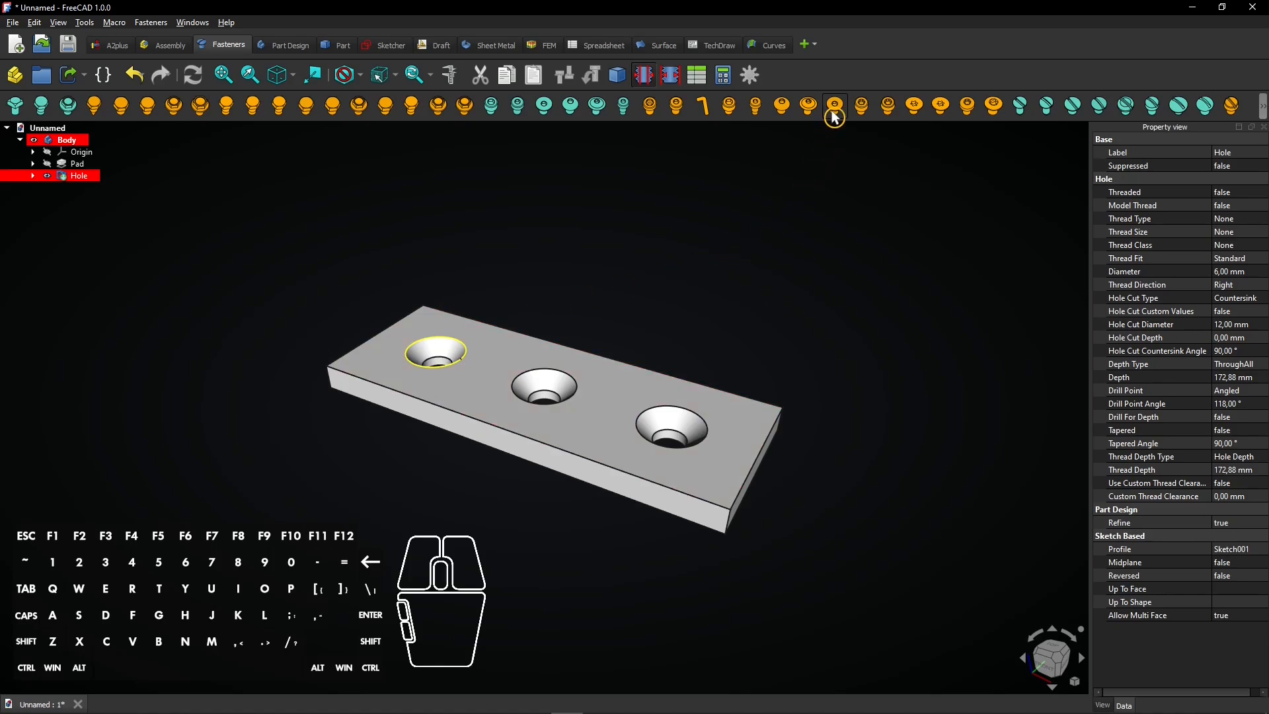
mouse_move(834, 106)
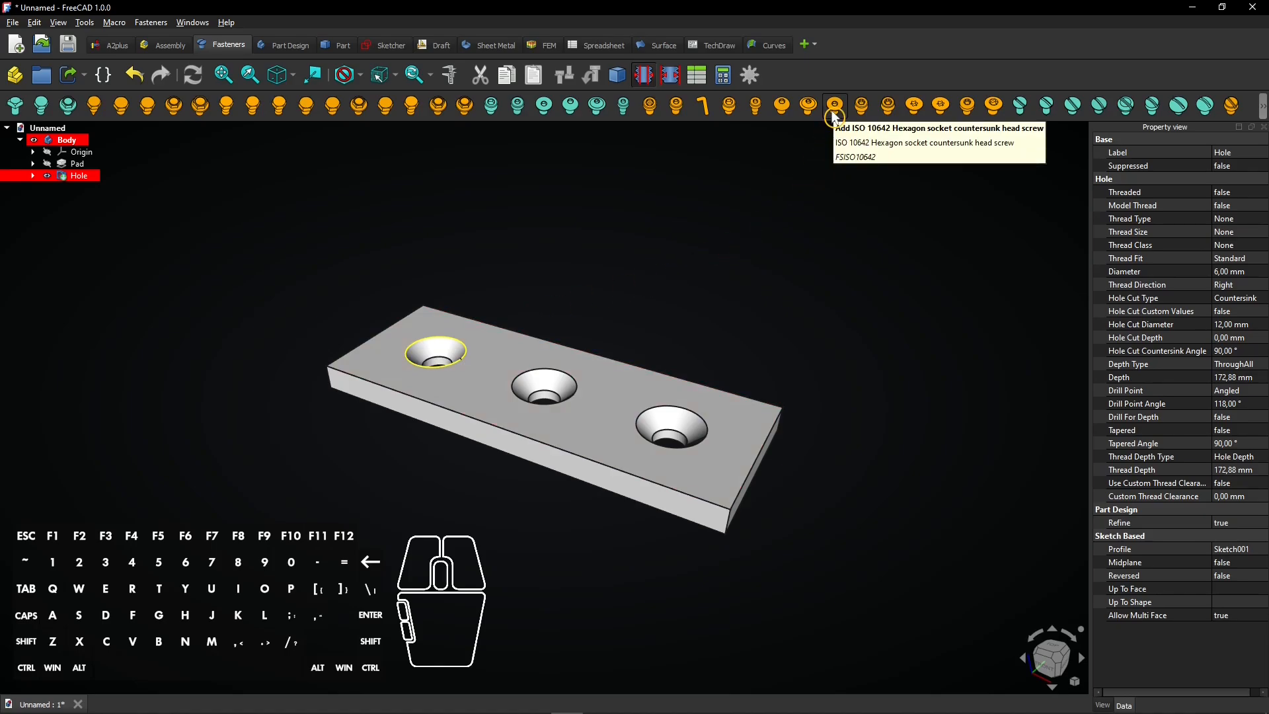
click(834, 106)
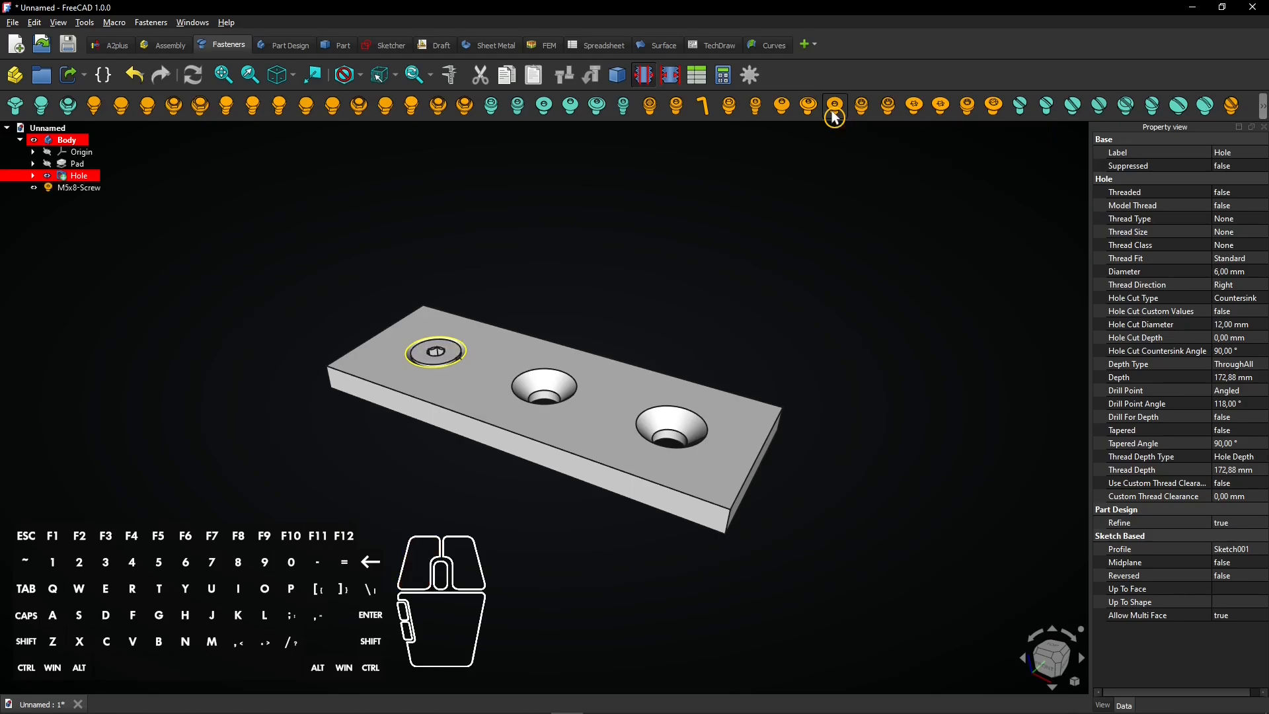
mouse_move(140, 233)
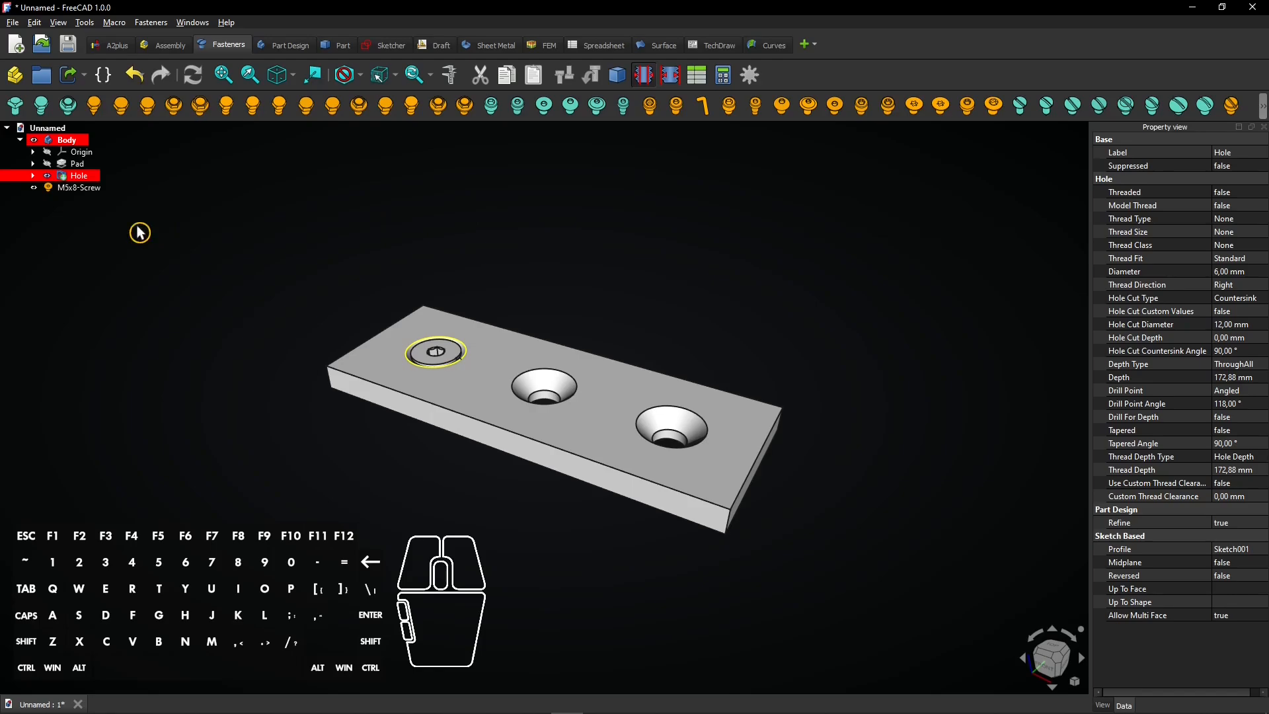
Set the M5x8 screw's Length to 12 and Thread to true.
click(79, 187)
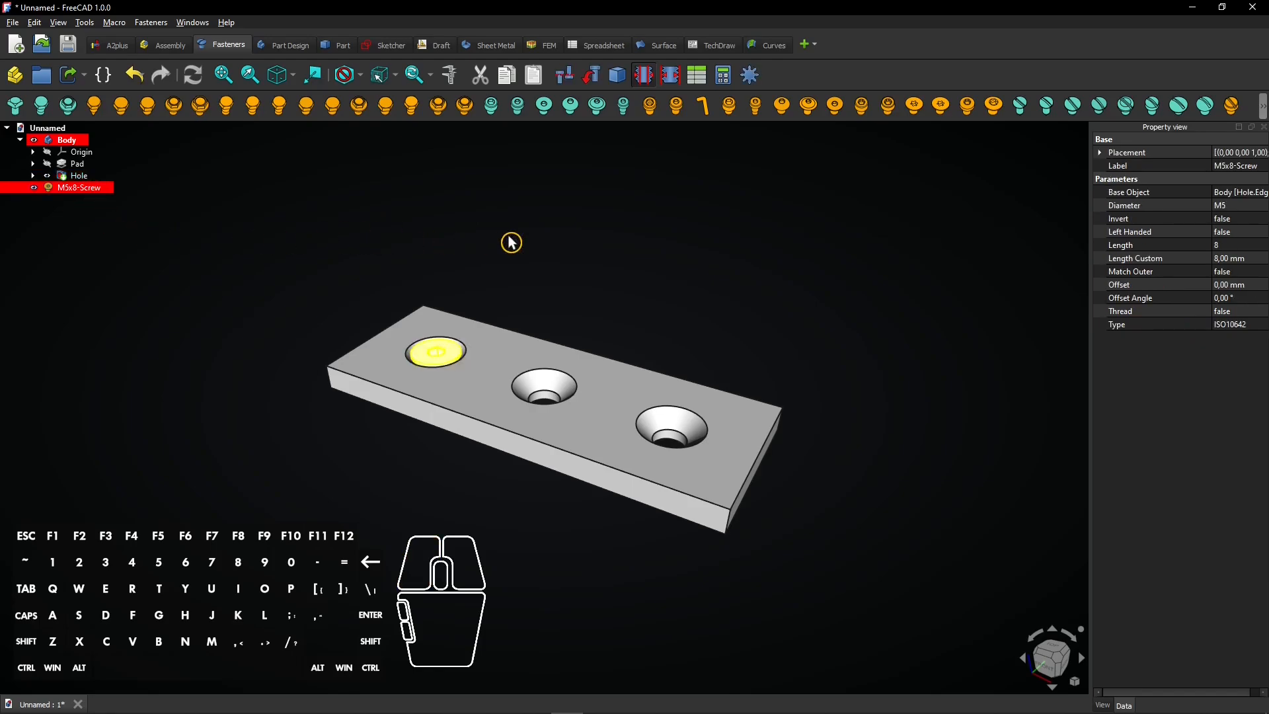
click(1158, 244)
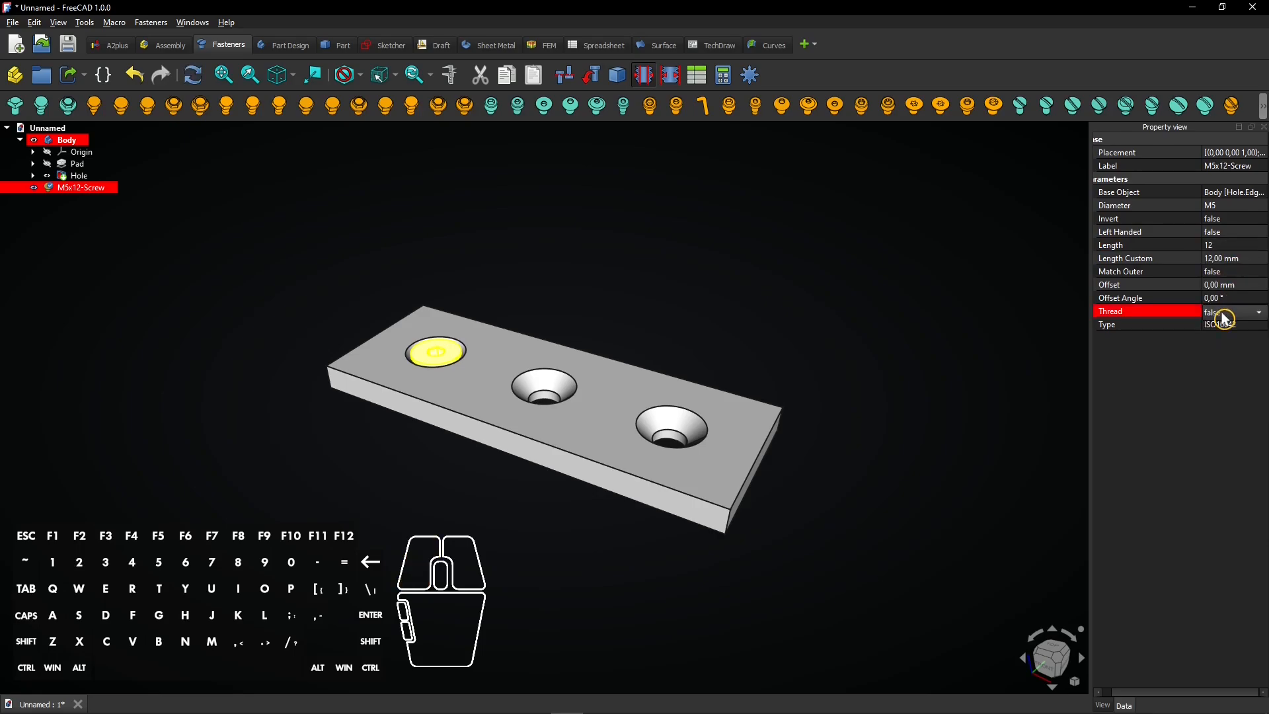
click(1222, 311)
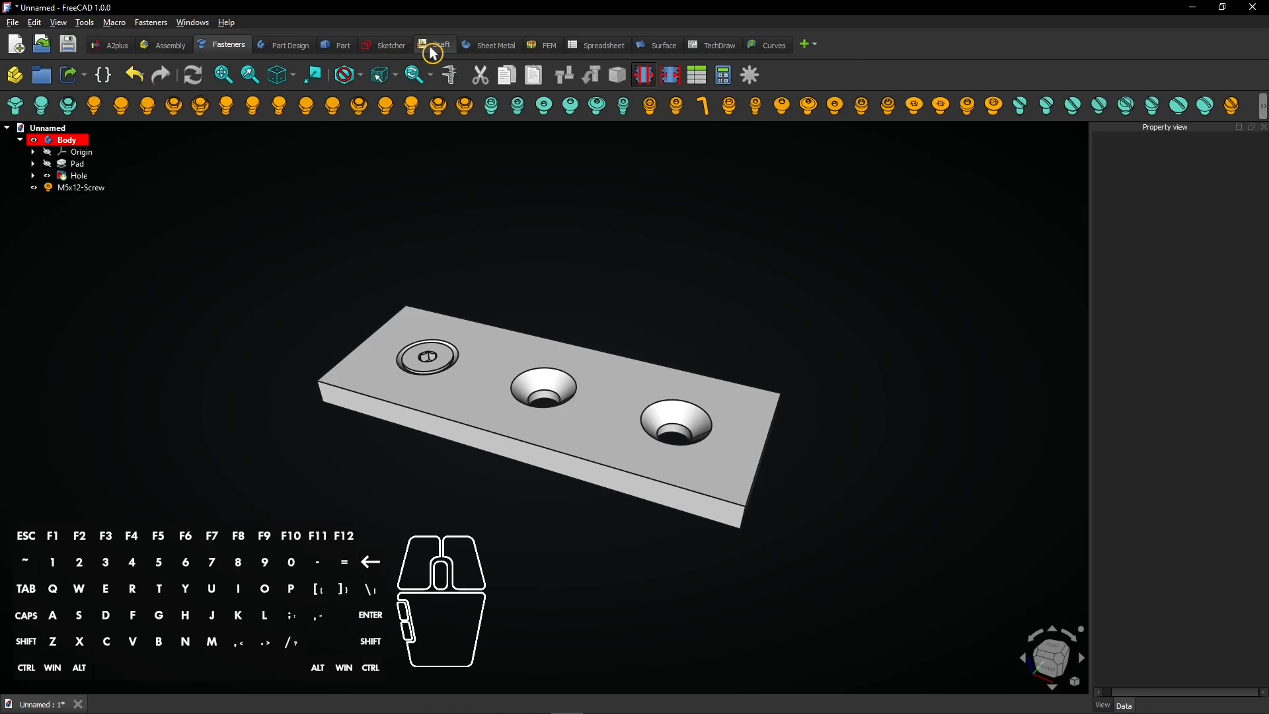
In the Draft workbench, select the M5x12 screw and start an orthogonal Array.
click(440, 44)
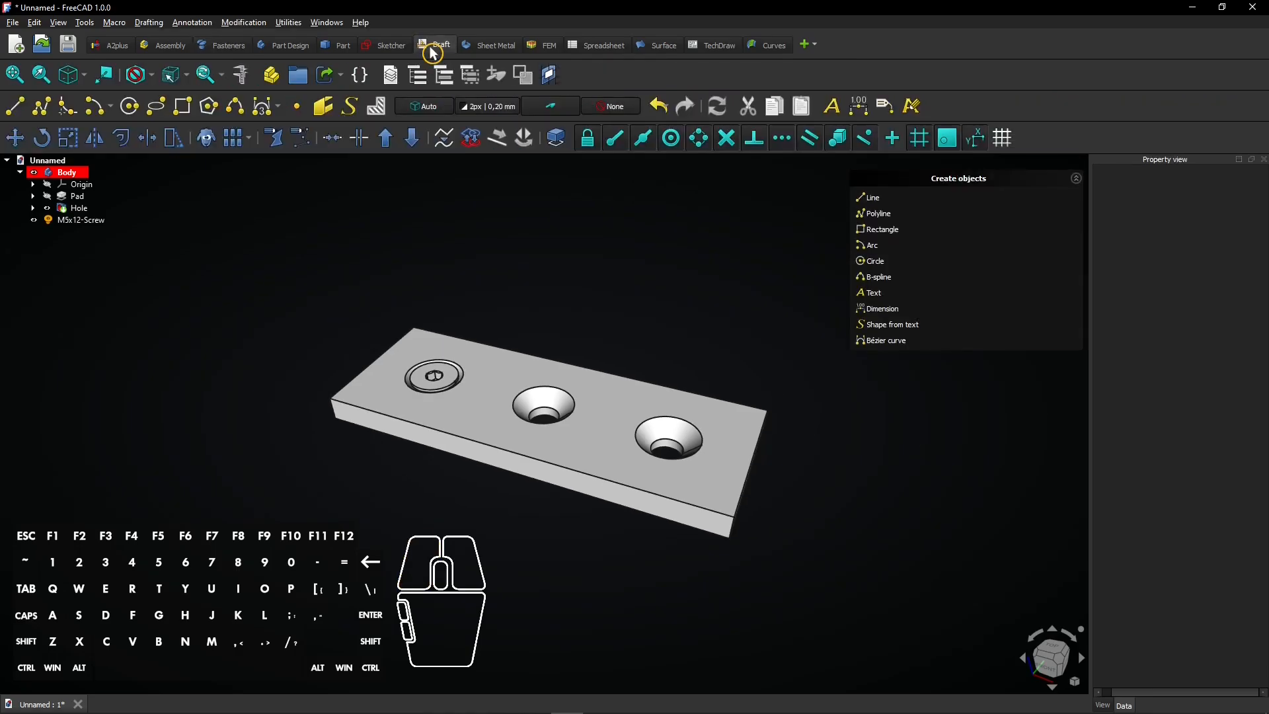
click(81, 220)
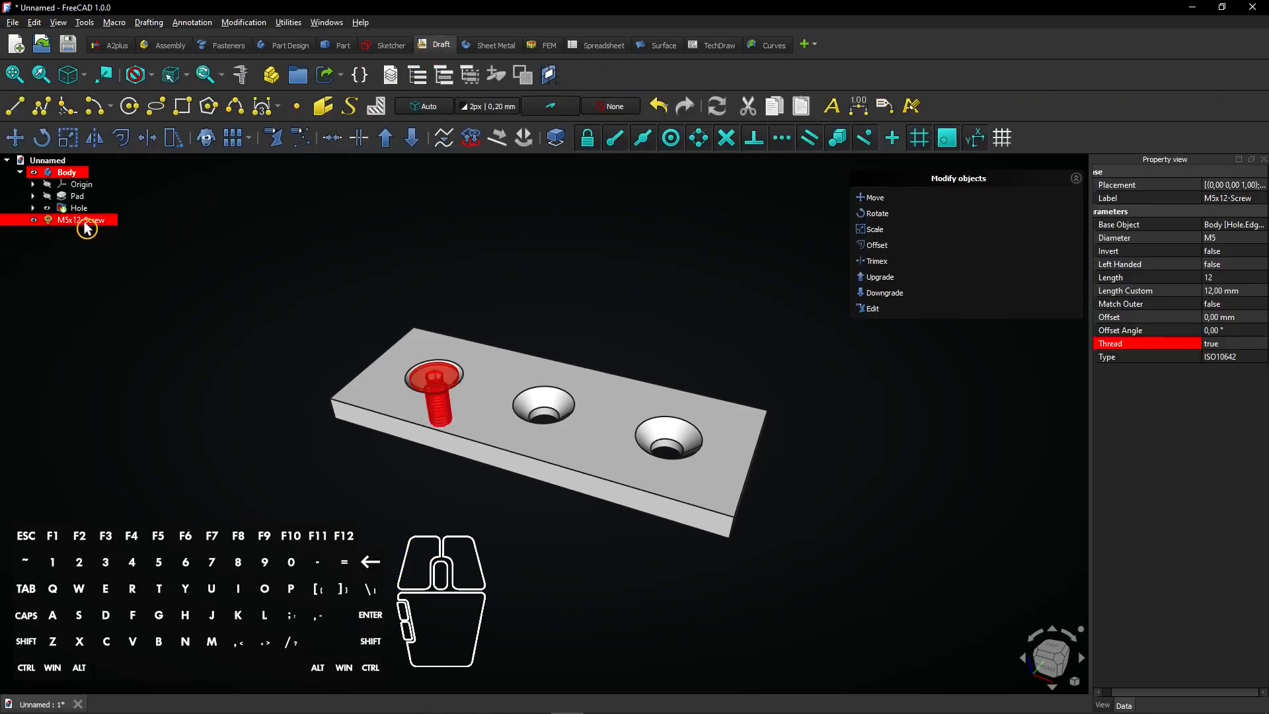
click(230, 138)
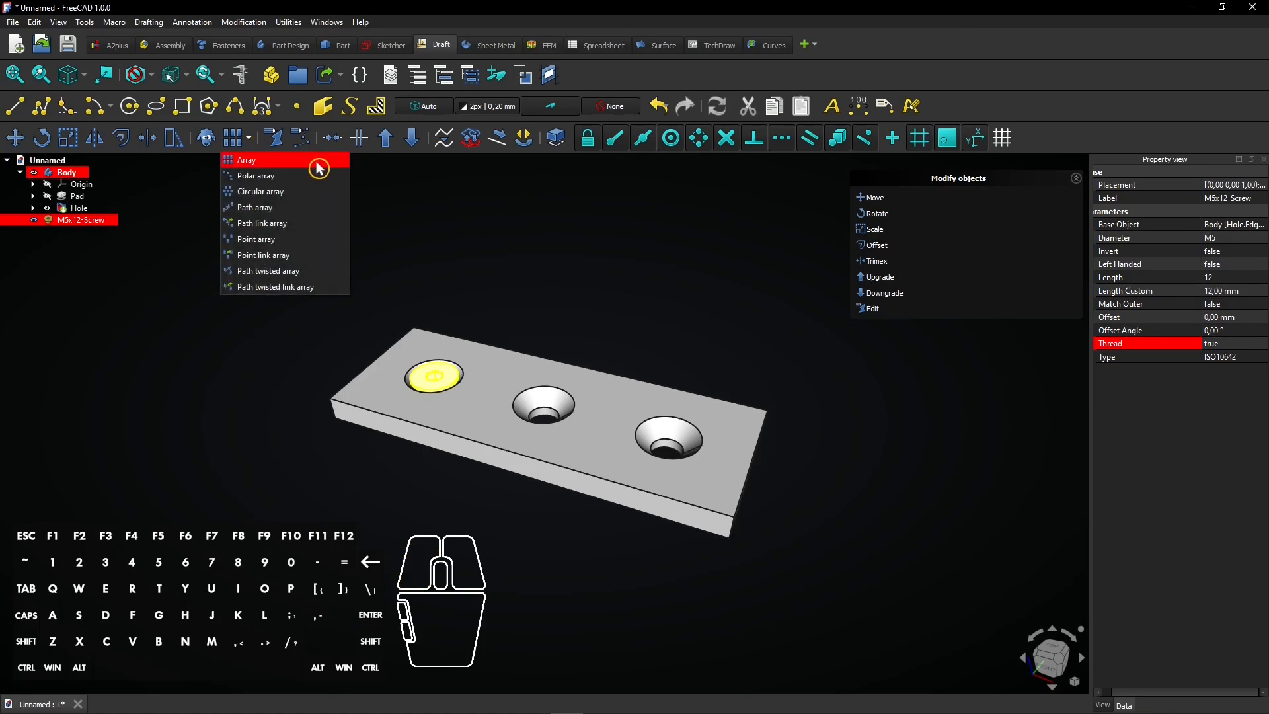
mouse_move(246, 159)
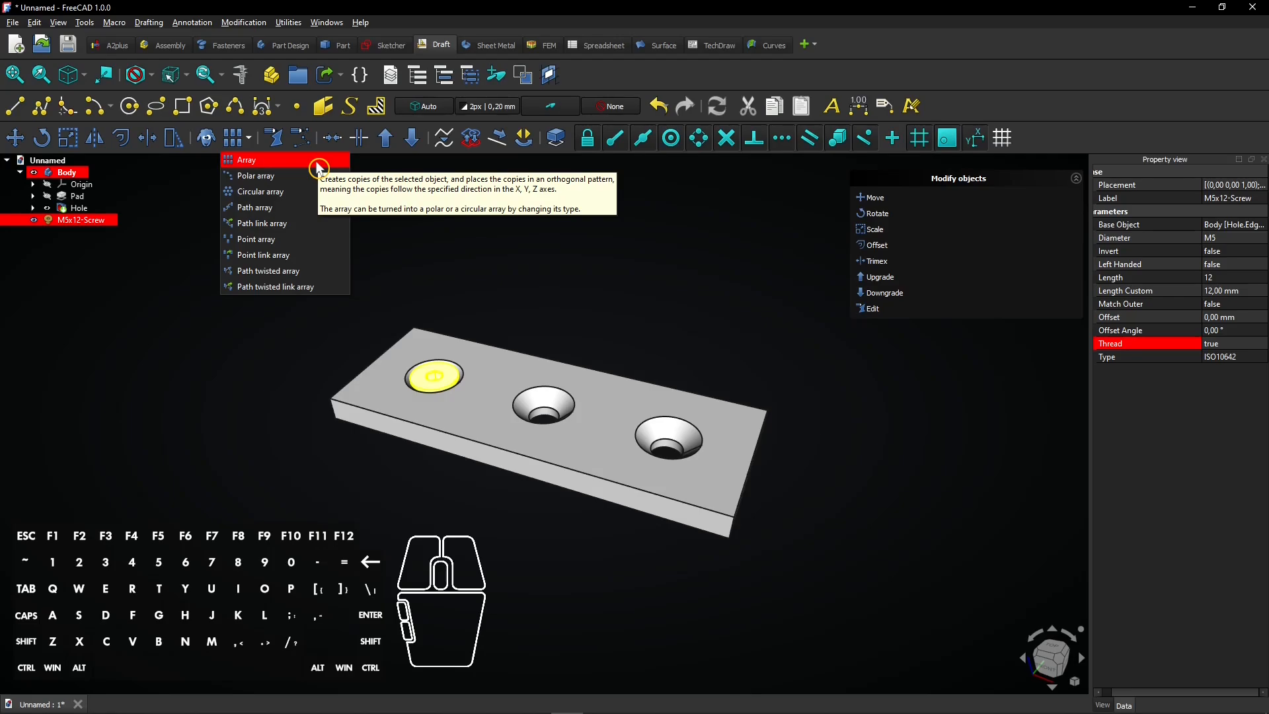
click(245, 160)
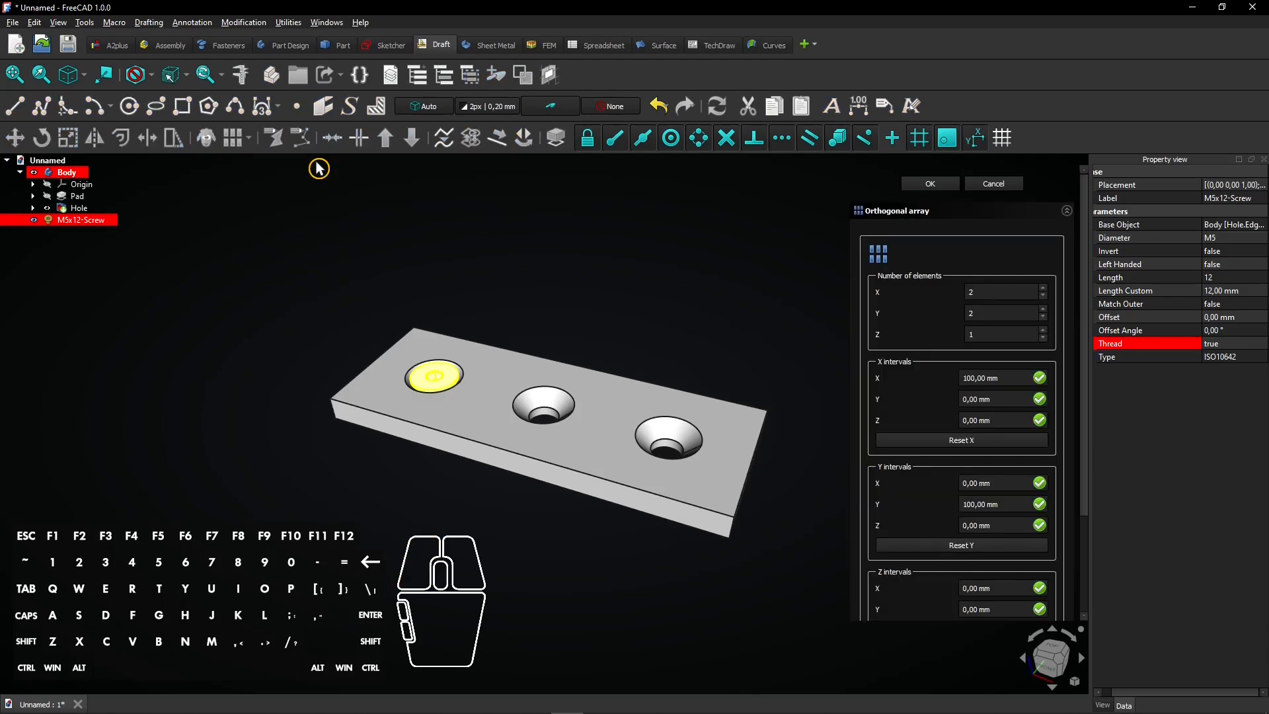
Array the M5x12 screw into 3 copies along X, 25 mm apart, one per hole.
click(1003, 299)
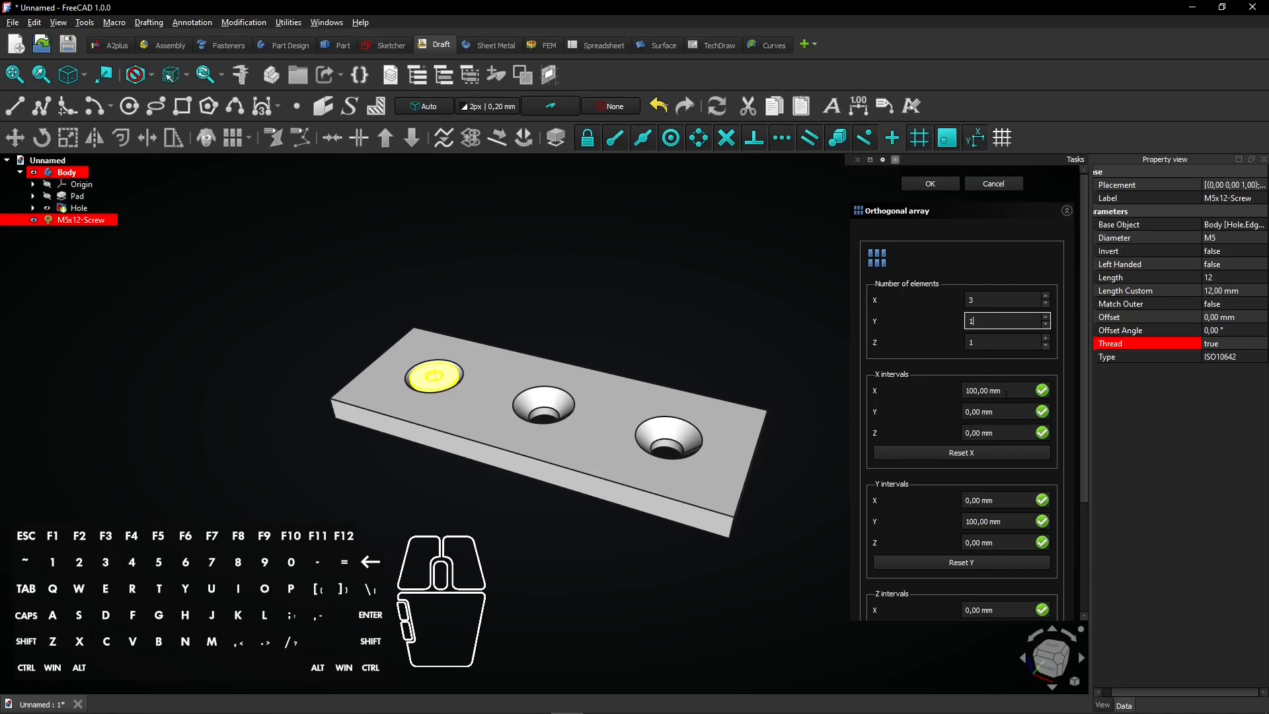
click(1004, 390)
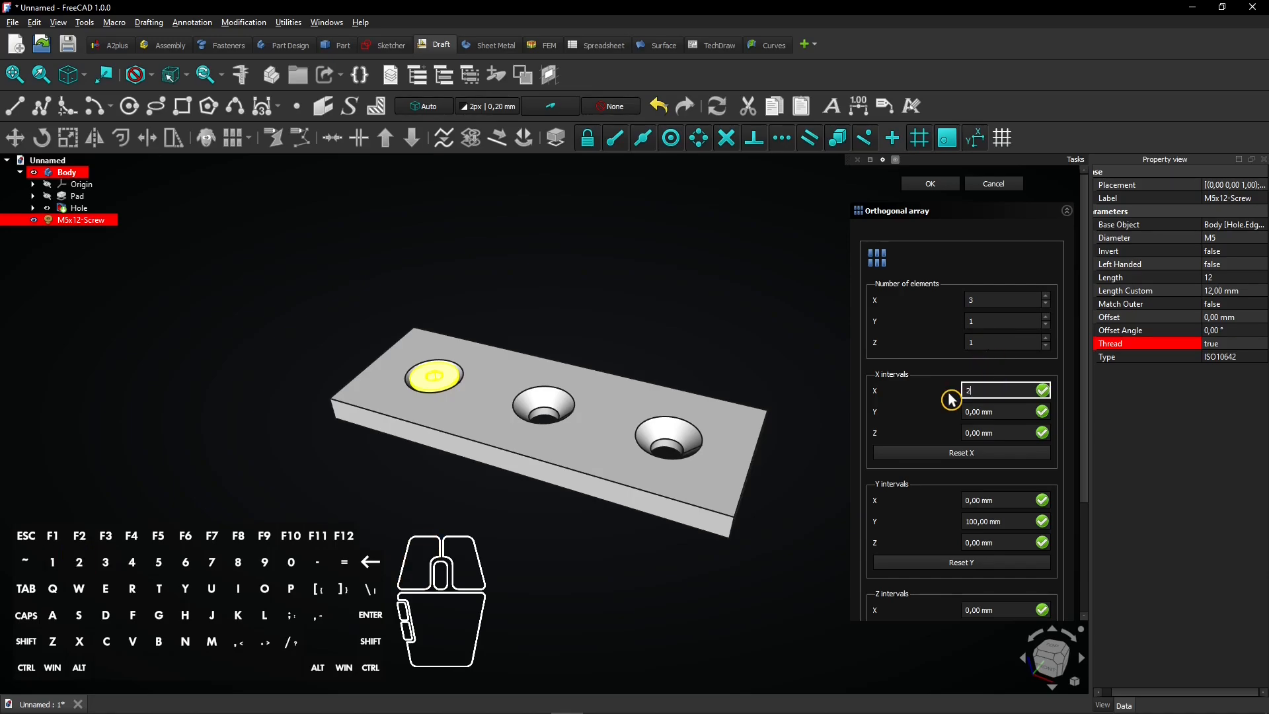
text(5)
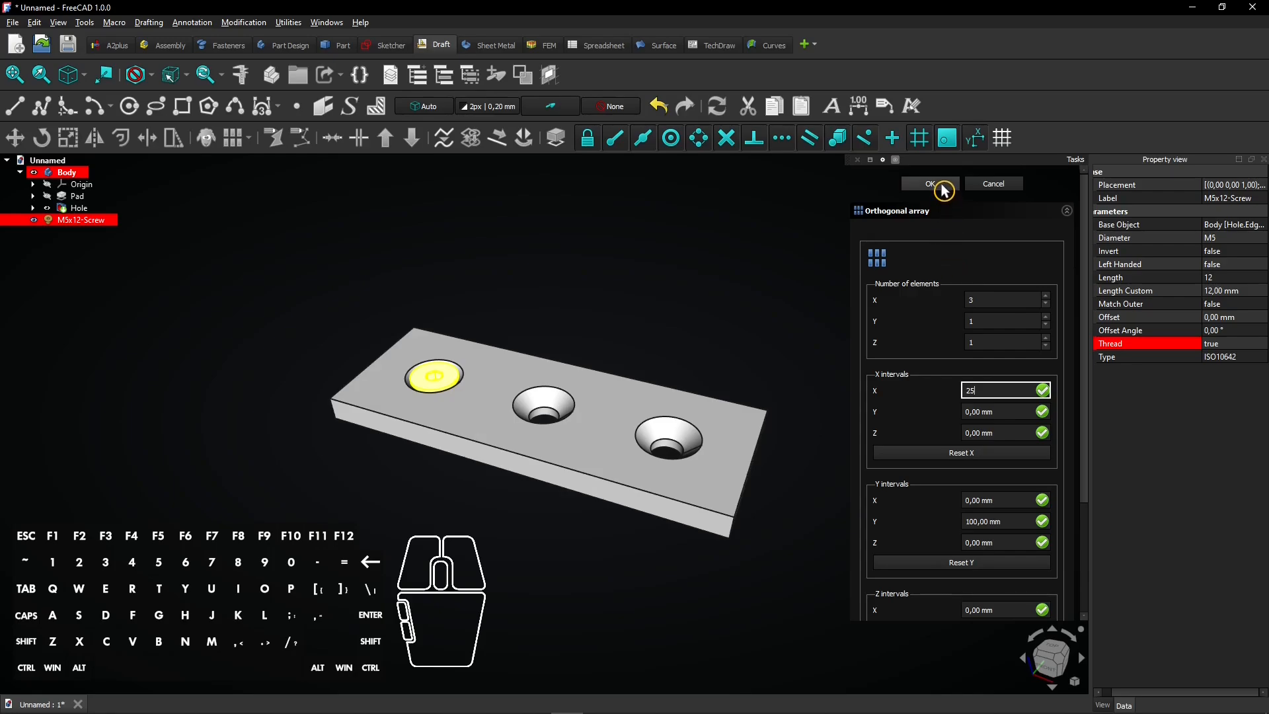
click(928, 184)
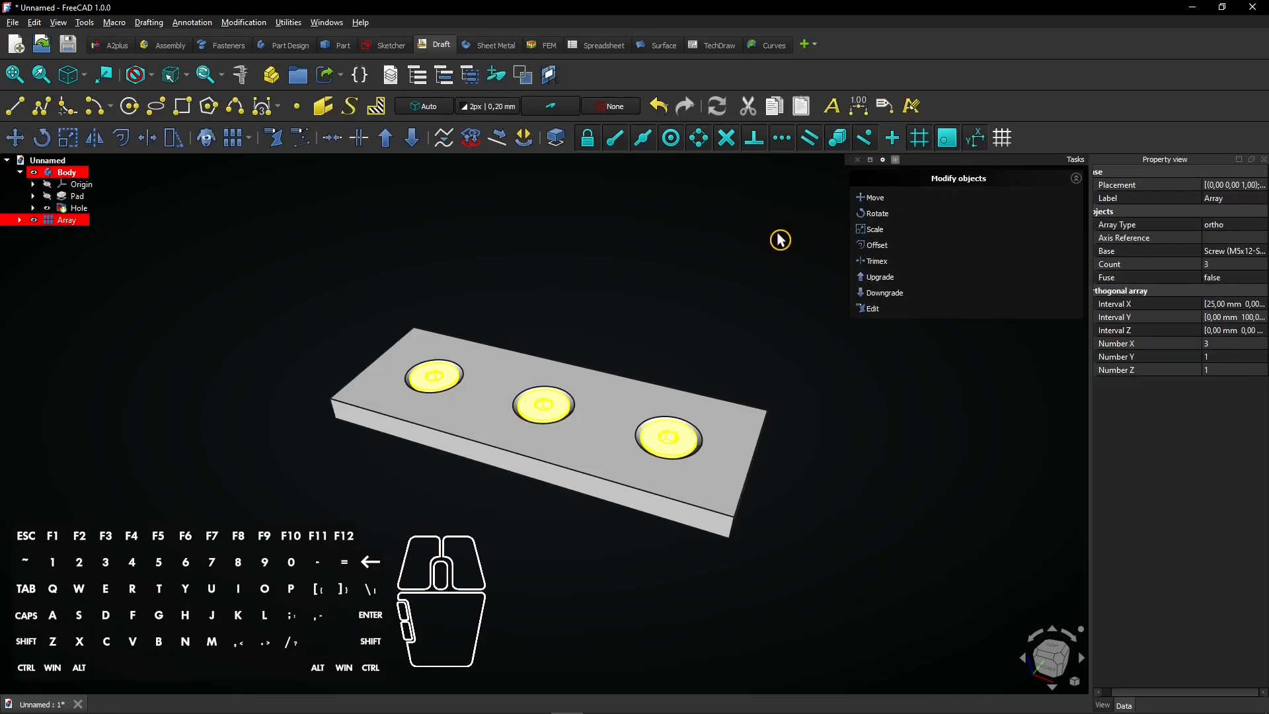